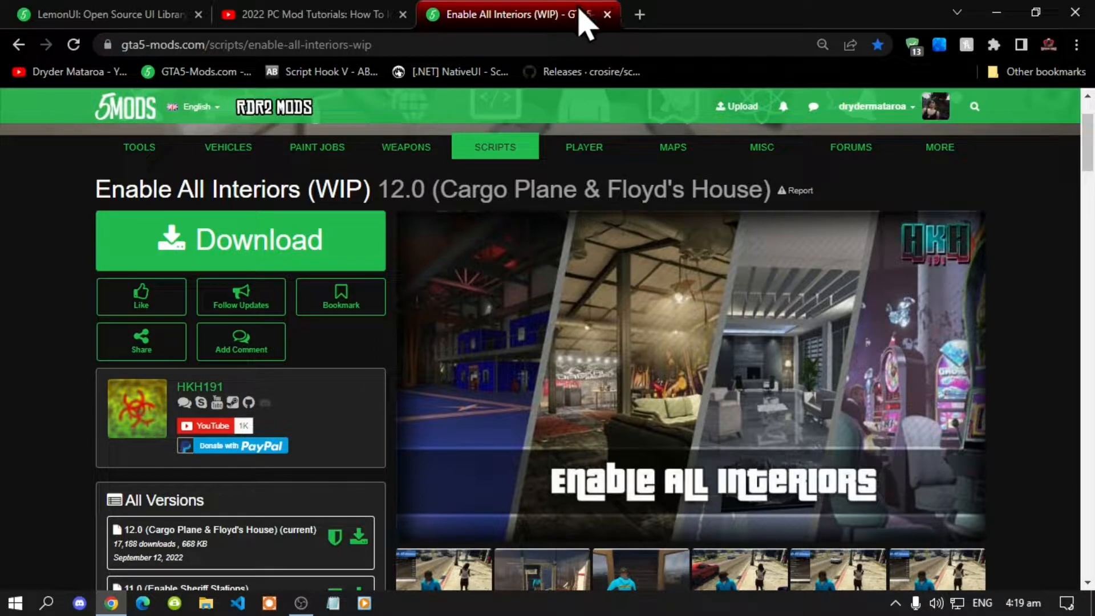
{"action": "mouse_move", "coordinate": [520, 14]}
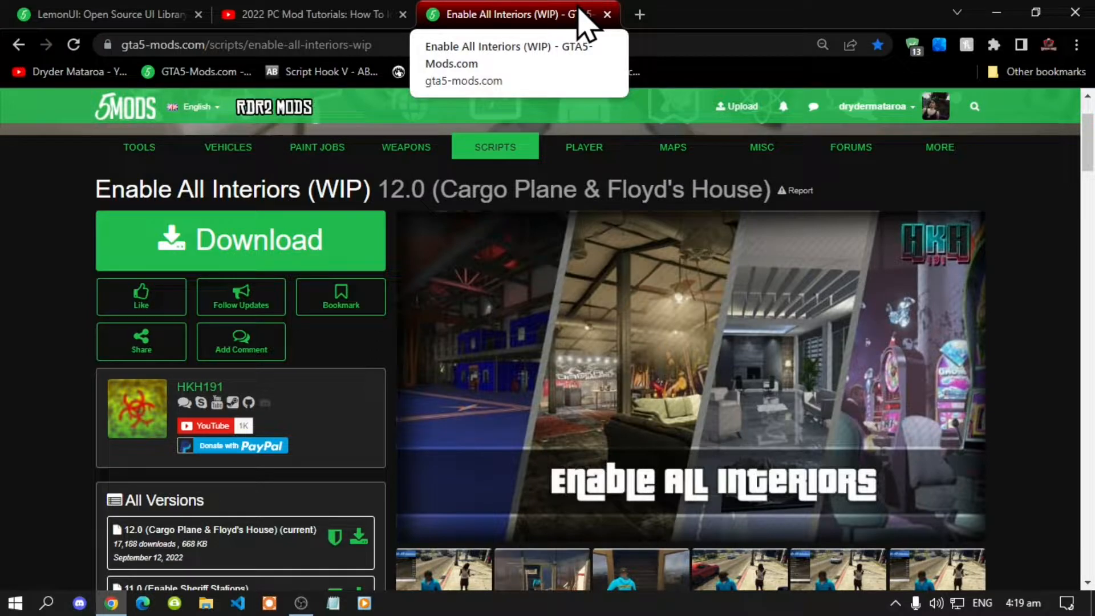
{"action": "mouse_move", "coordinate": [497, 35]}
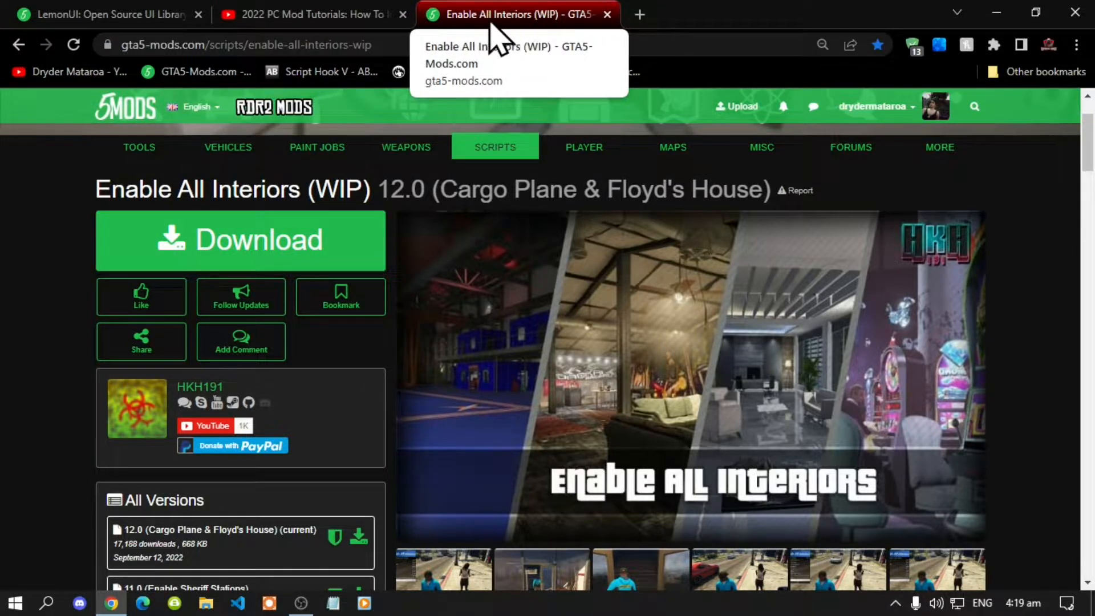
{"action": "mouse_move", "coordinate": [572, 39]}
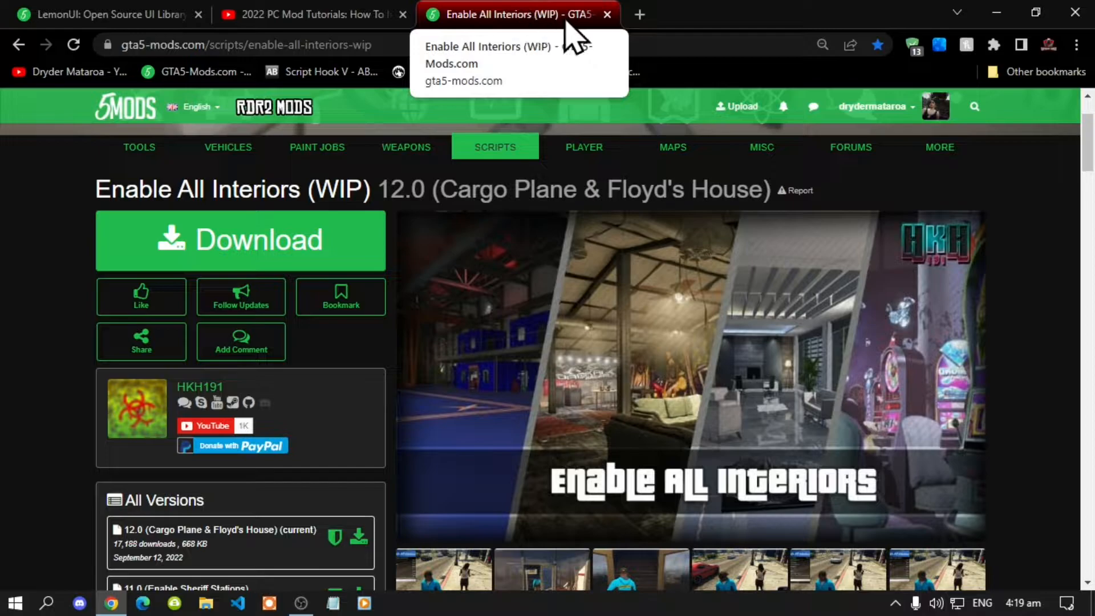
{"action": "mouse_move", "coordinate": [358, 537]}
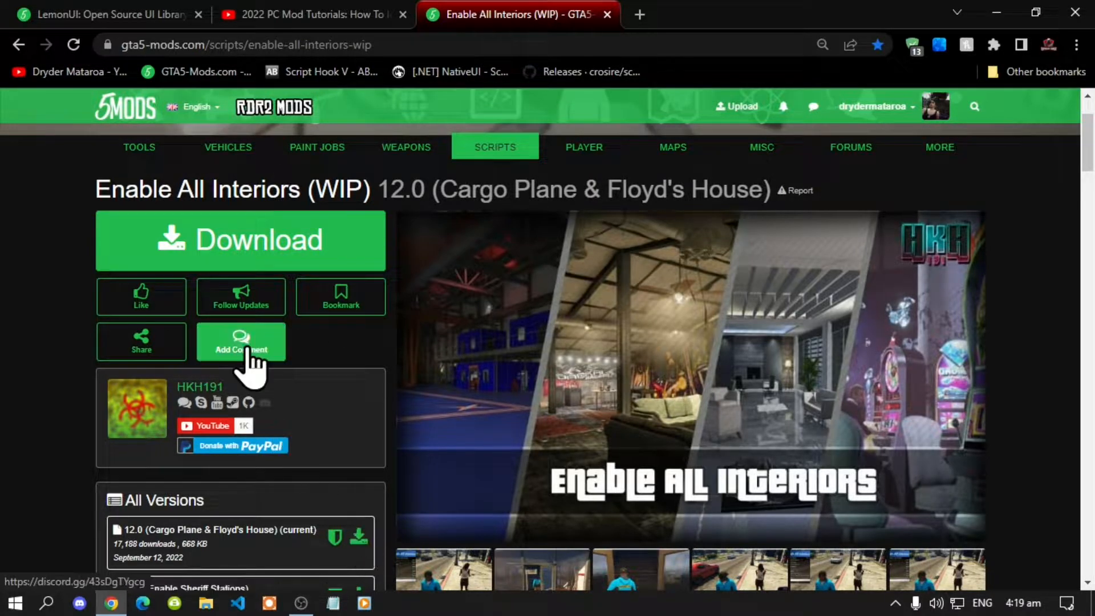
{"action": "mouse_move", "coordinate": [336, 17]}
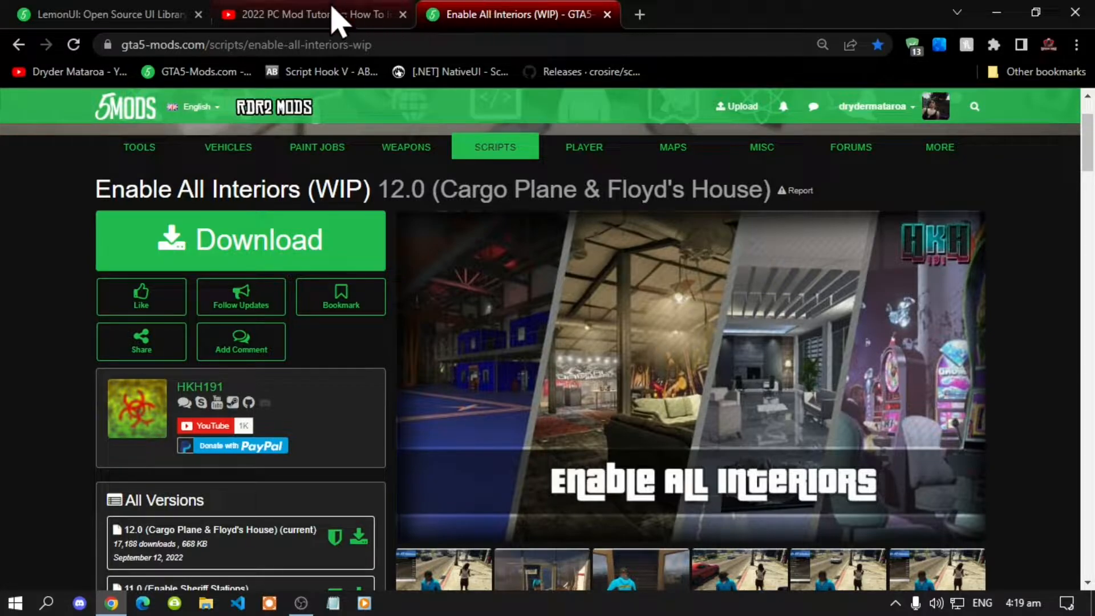
View the tutorial video's Download Requirements list and highlight a required mod link
{"action": "left_click", "coordinate": [310, 14]}
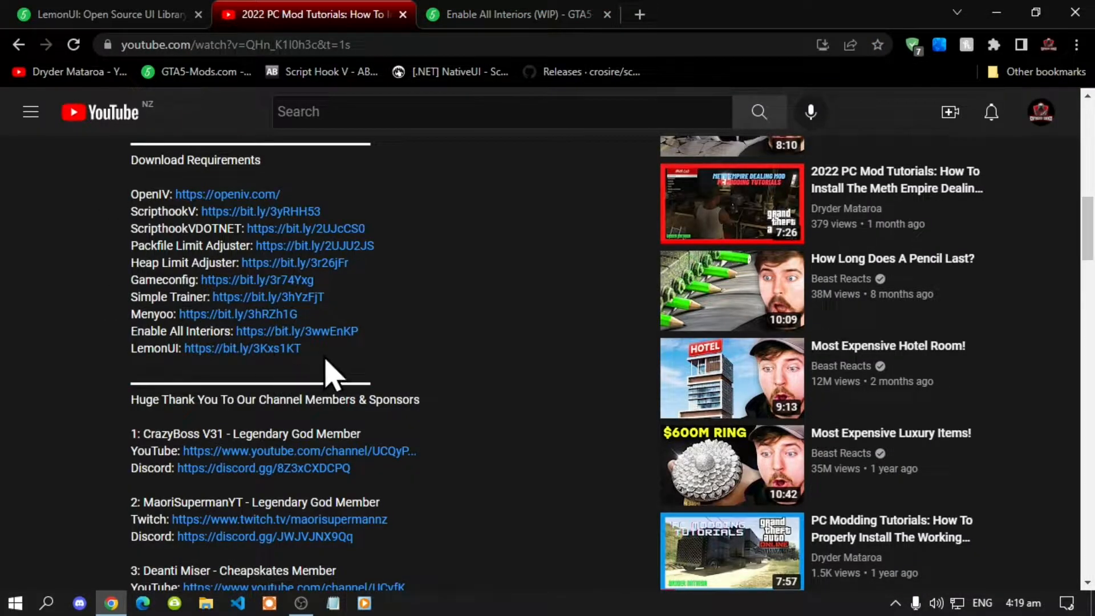
{"action": "left_click_drag", "start_coordinate": [132, 349], "coordinate": [301, 350]}
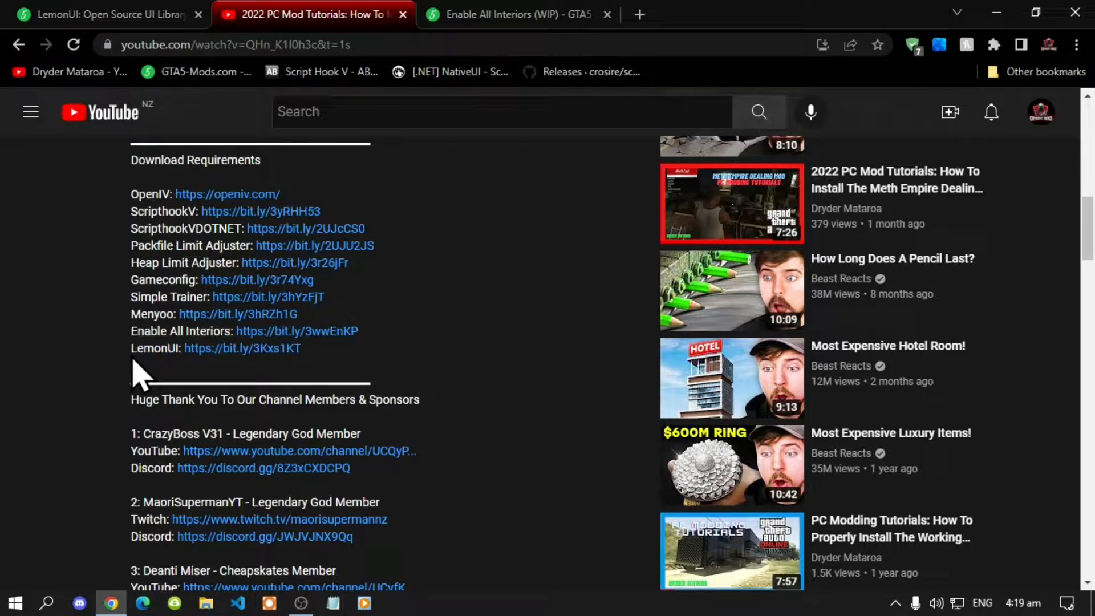
{"action": "mouse_move", "coordinate": [138, 363]}
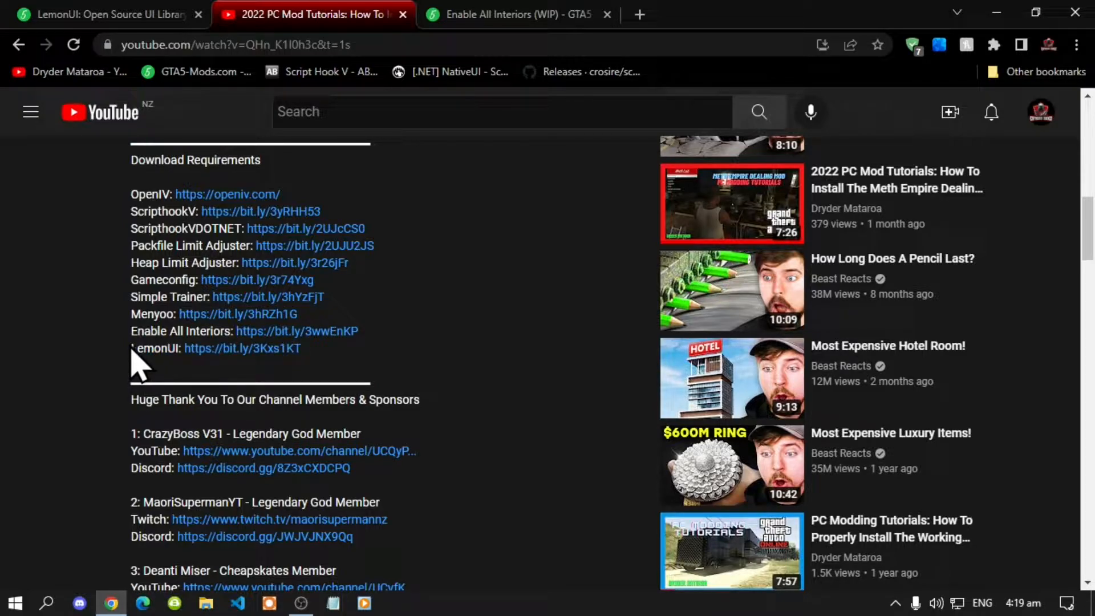
{"action": "mouse_move", "coordinate": [237, 20]}
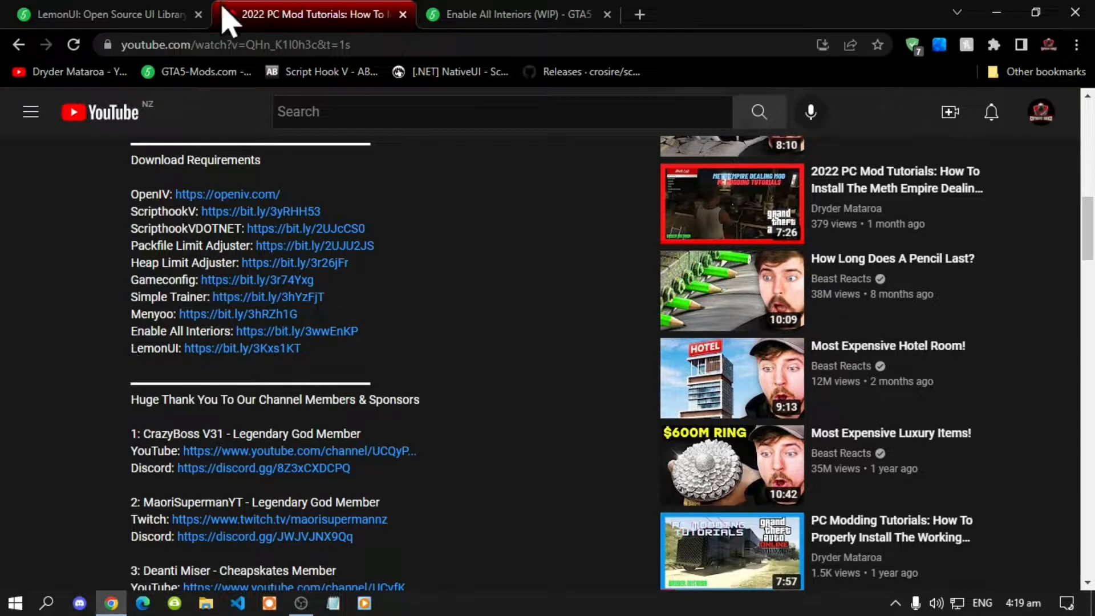
Download the LemonUI 1.8 archive (LemonUI.7z) from its mod page
{"action": "left_click", "coordinate": [105, 14]}
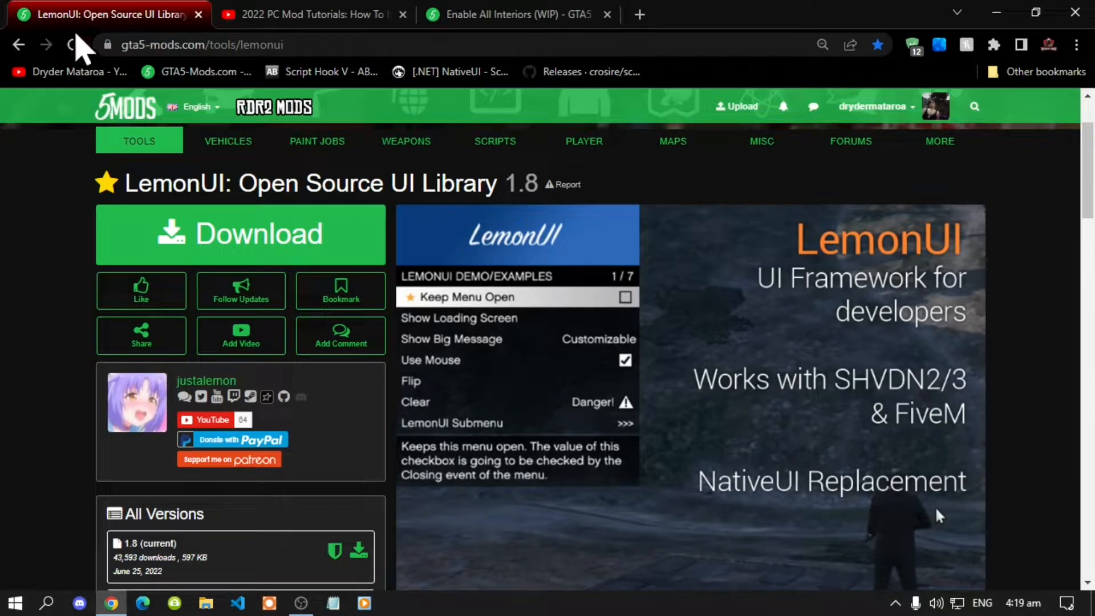
{"action": "scroll", "scroll_direction": "down", "scroll_amount": 3}
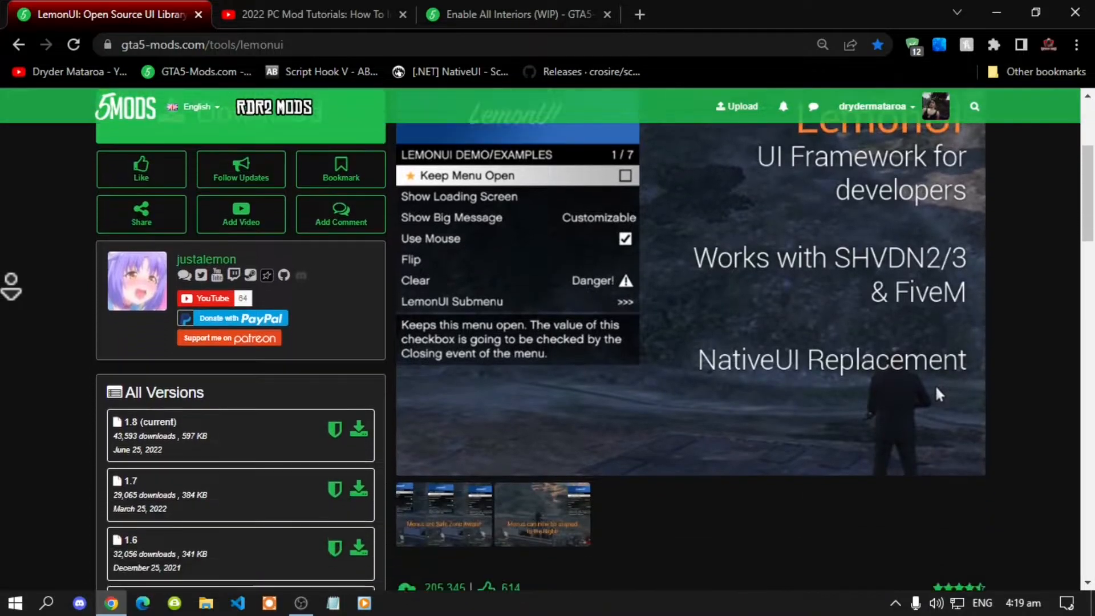
{"action": "scroll", "scroll_direction": "down", "scroll_amount": 3}
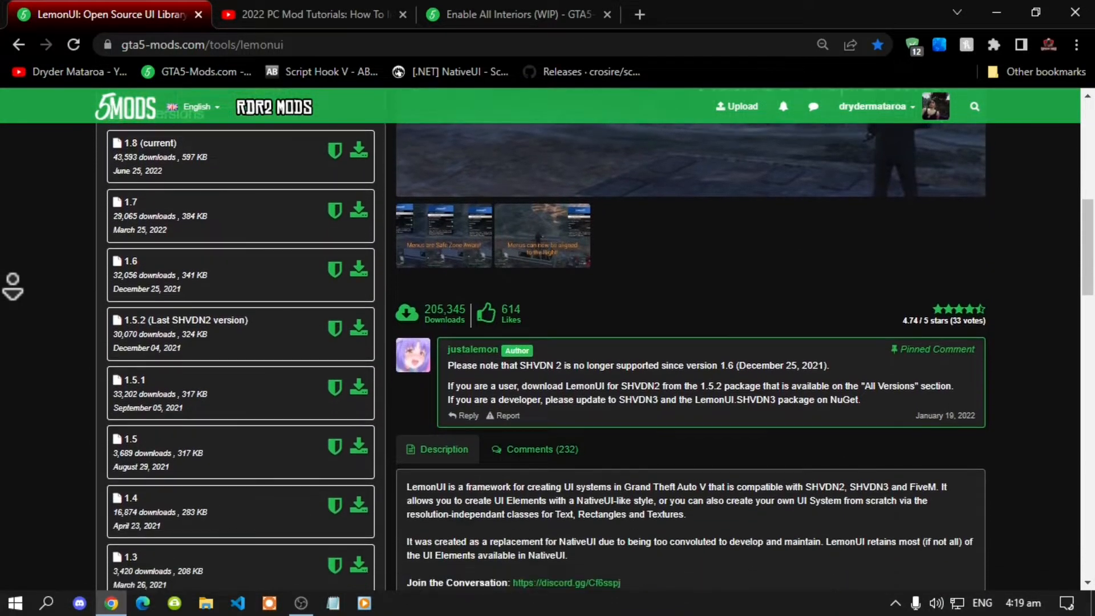
{"action": "scroll", "scroll_direction": "down", "scroll_amount": 3}
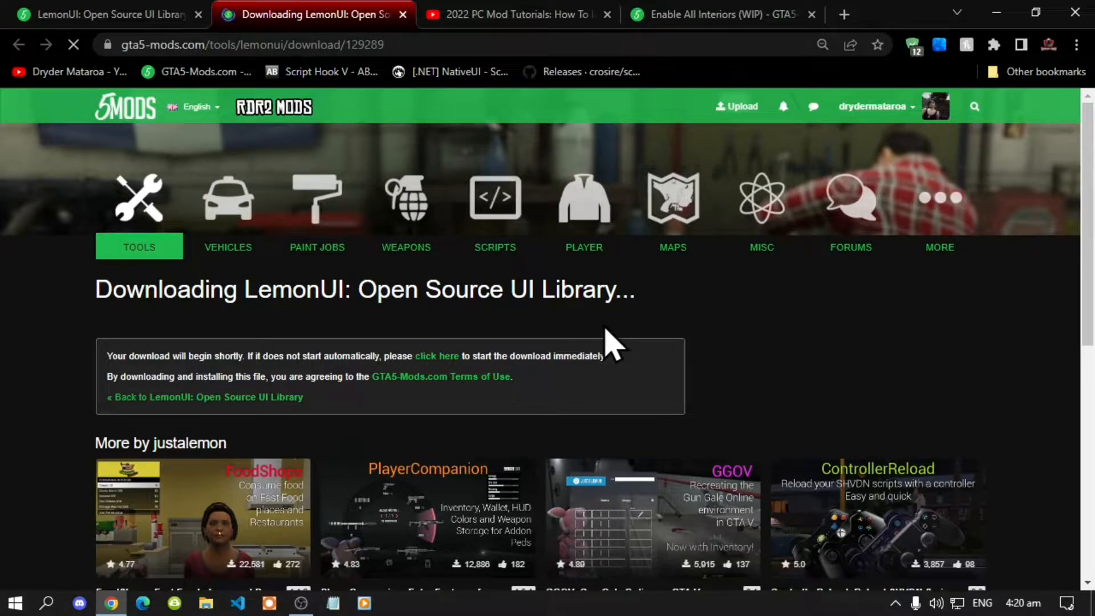
{"action": "left_click", "coordinate": [435, 356]}
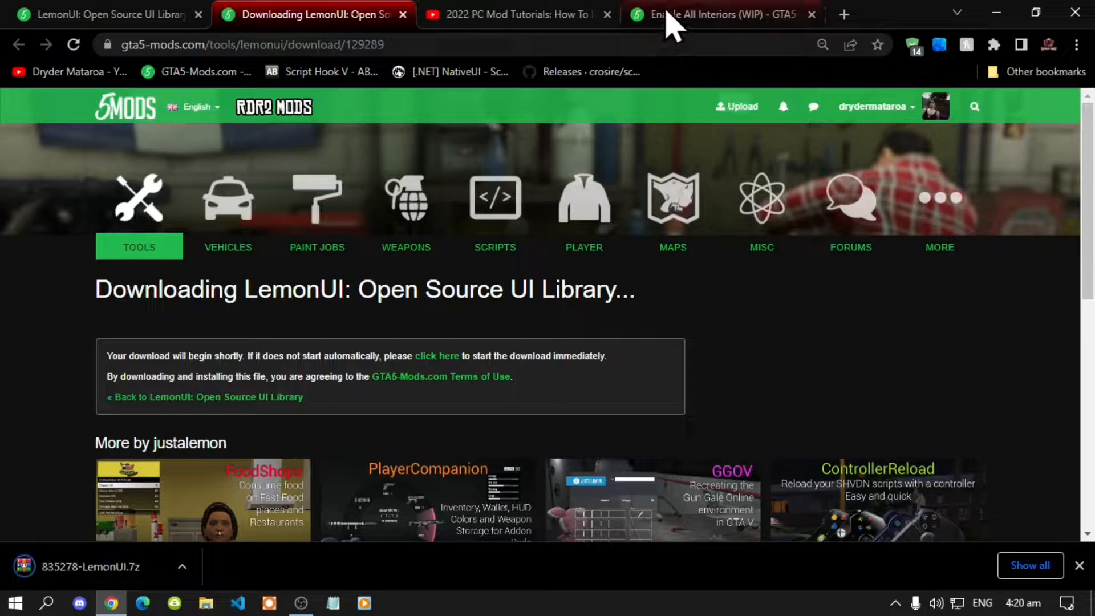
Download the Enable All Interiors 12.0 zip and save it to the desktop
{"action": "left_click", "coordinate": [712, 14]}
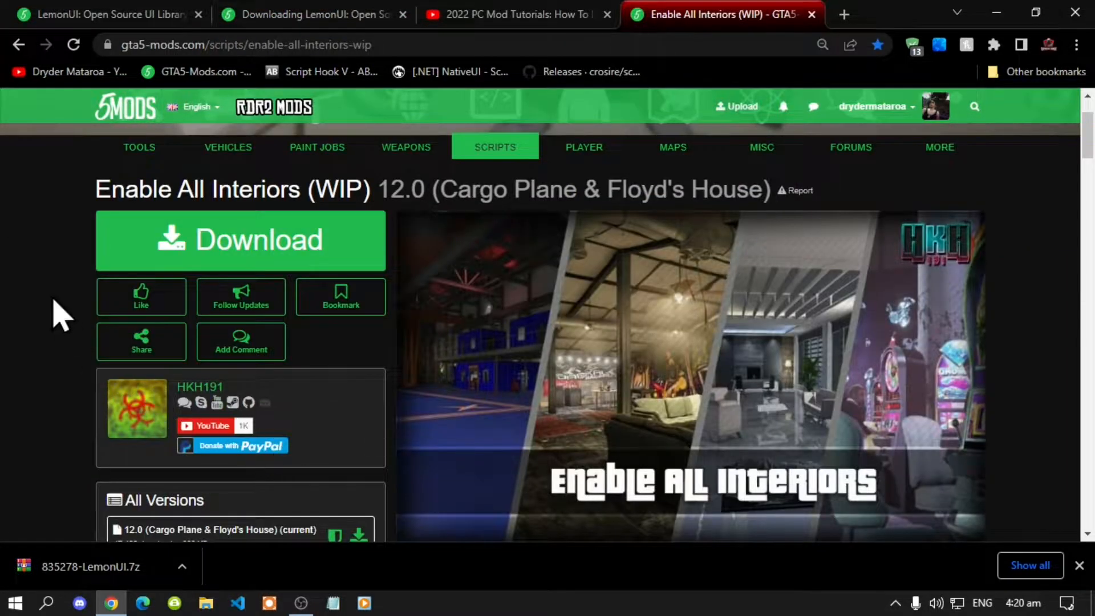
{"action": "scroll", "scroll_direction": "down", "scroll_amount": 3}
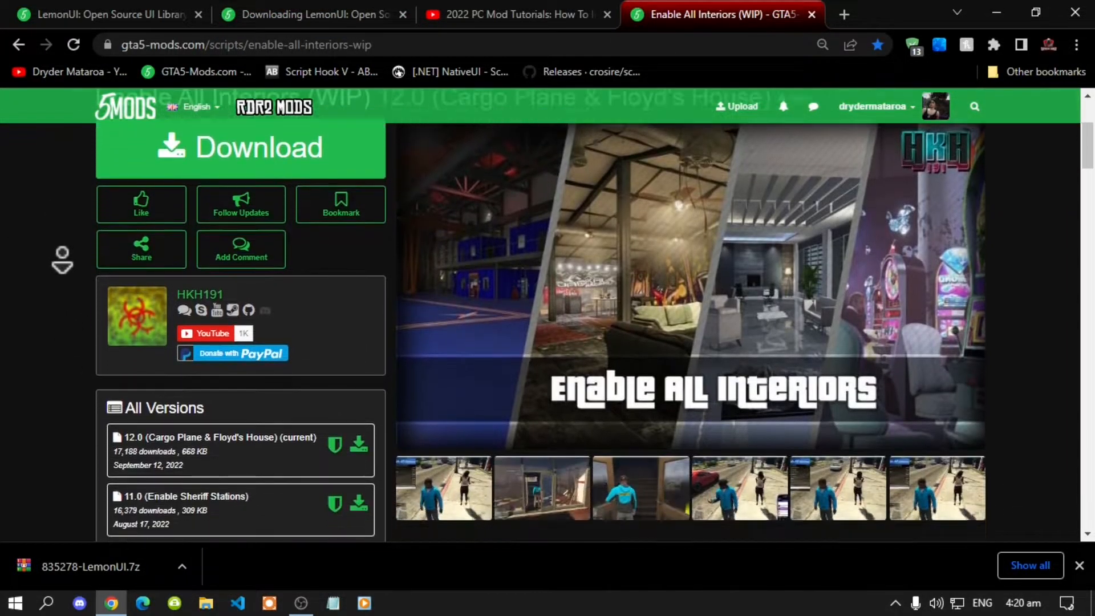
{"action": "scroll", "scroll_direction": "down", "scroll_amount": 3}
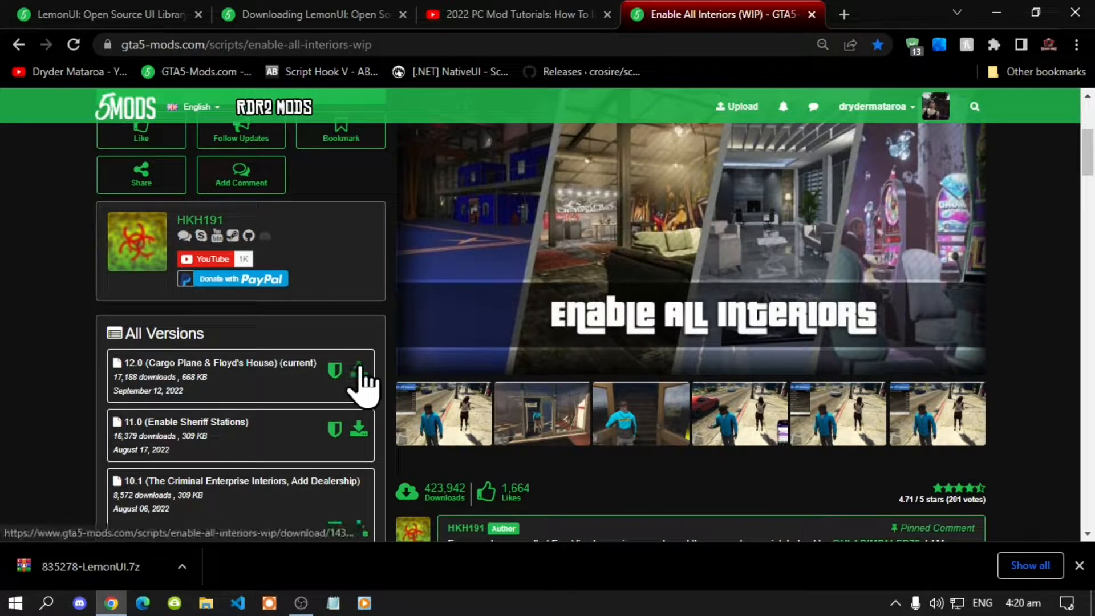
{"action": "left_click", "coordinate": [358, 368]}
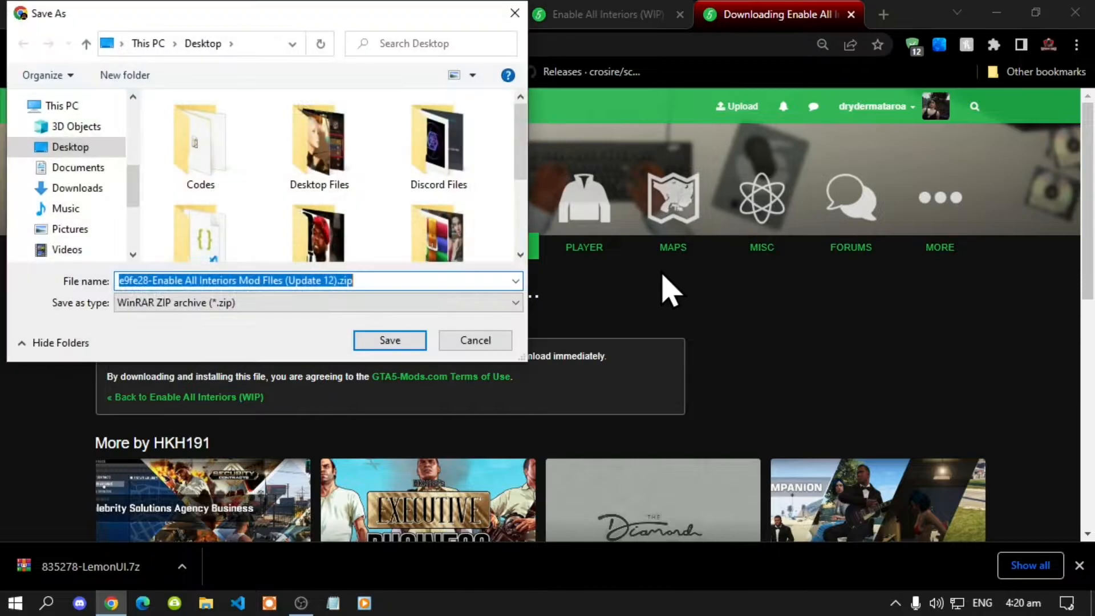
{"action": "left_click", "coordinate": [389, 340]}
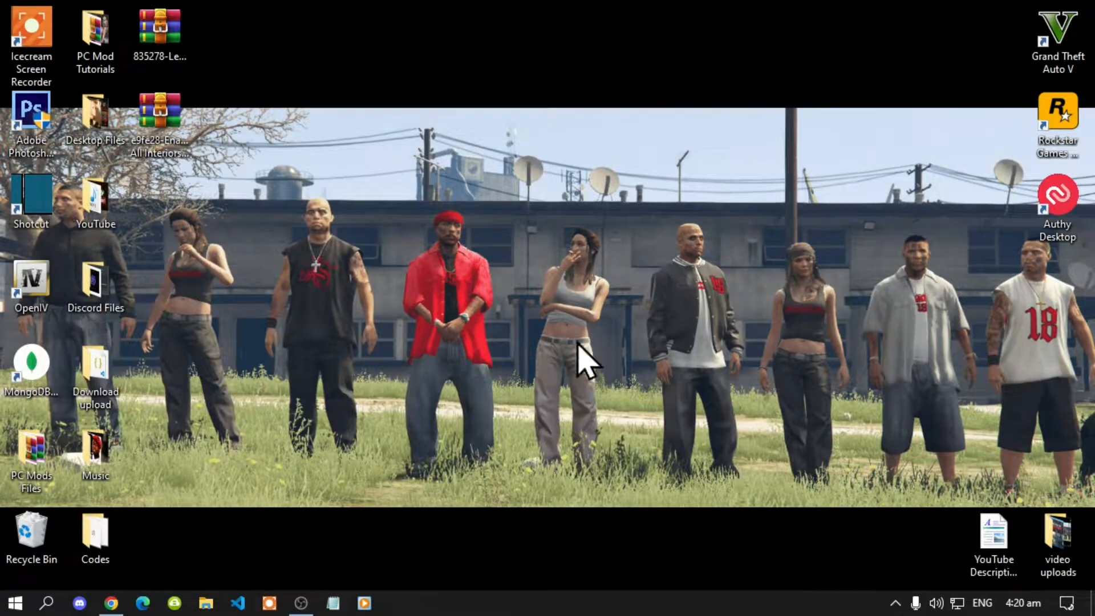
{"action": "left_click", "coordinate": [160, 28]}
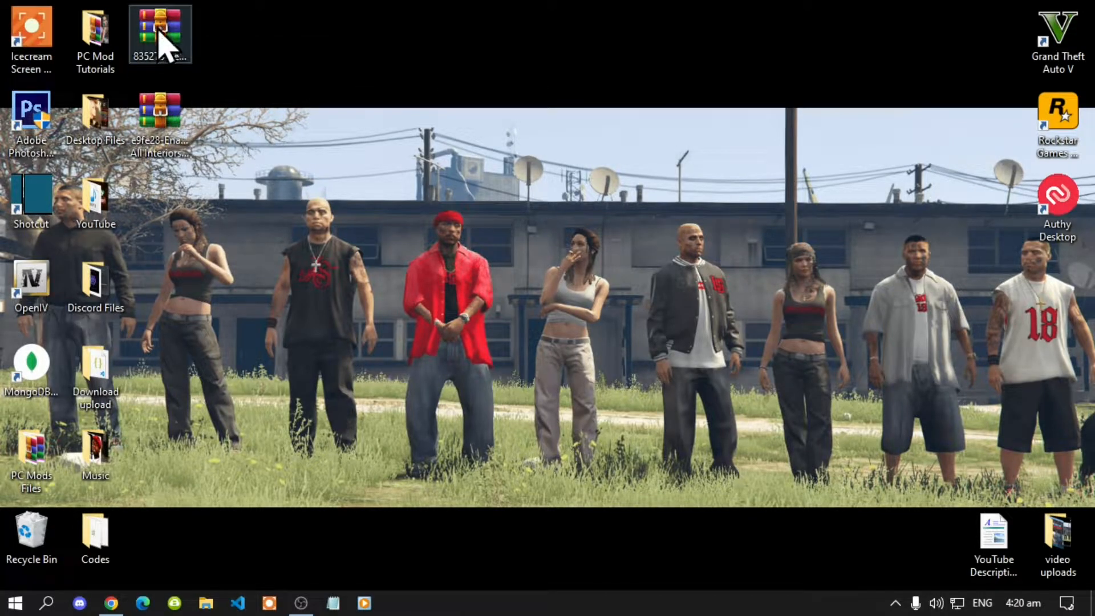
{"action": "double_click", "coordinate": [159, 32]}
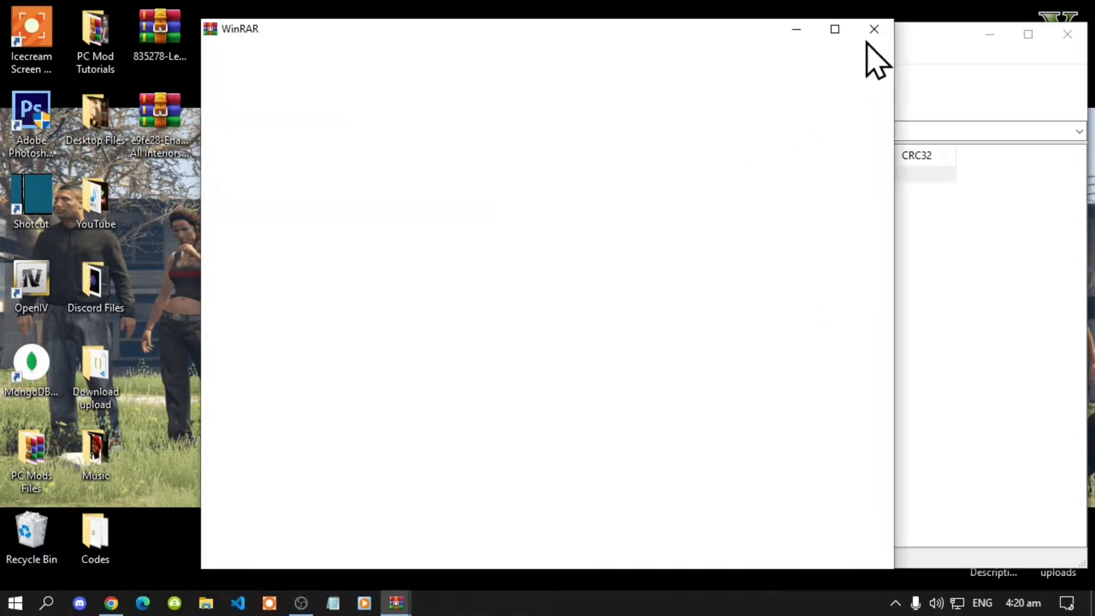
{"action": "left_click", "coordinate": [875, 29]}
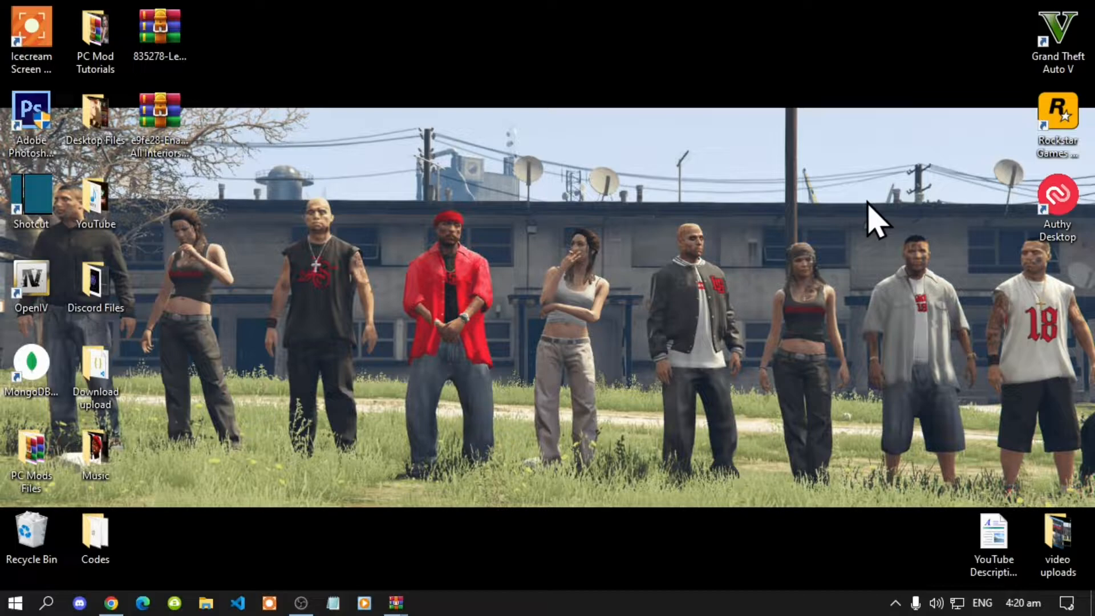
{"action": "mouse_move", "coordinate": [908, 233]}
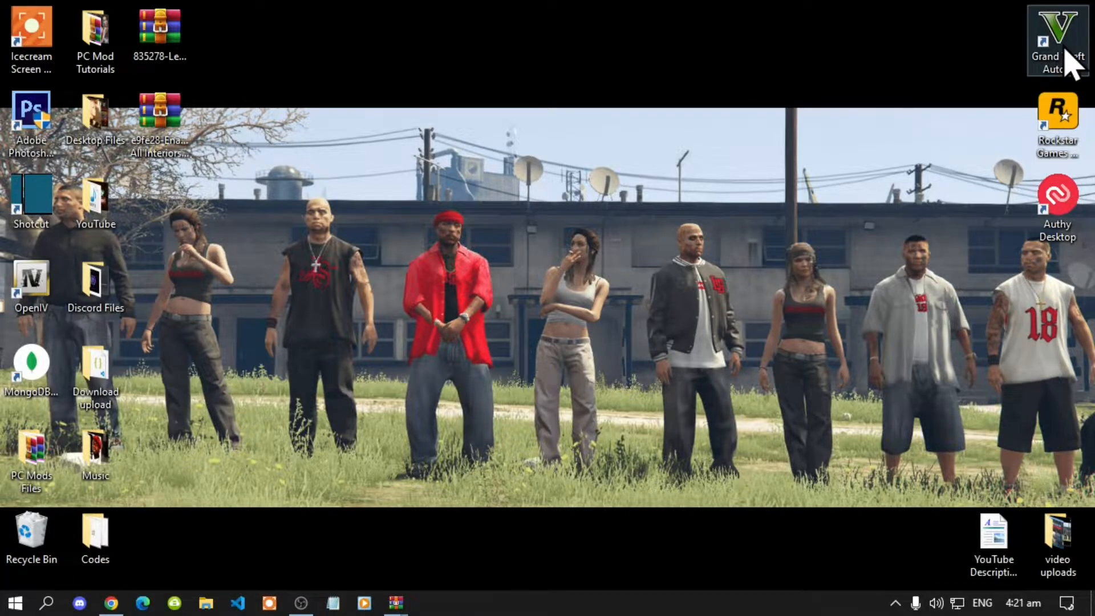
Open the game's install folder via the shortcut's file location and select ScriptHookVDotNet.ini
{"action": "double_click", "coordinate": [1056, 32]}
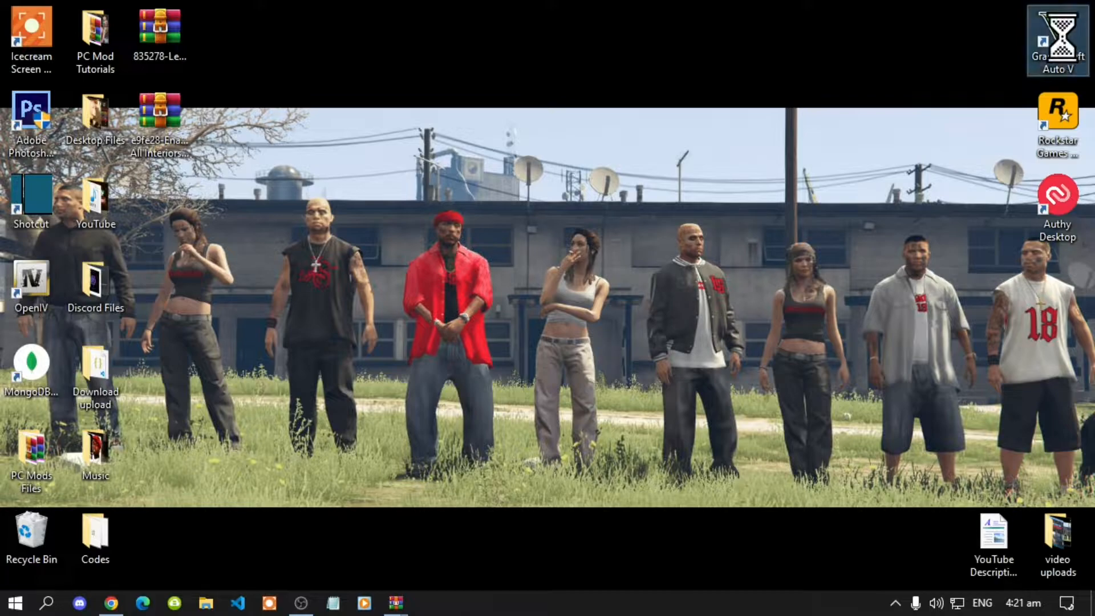
{"action": "right_click", "coordinate": [1057, 39]}
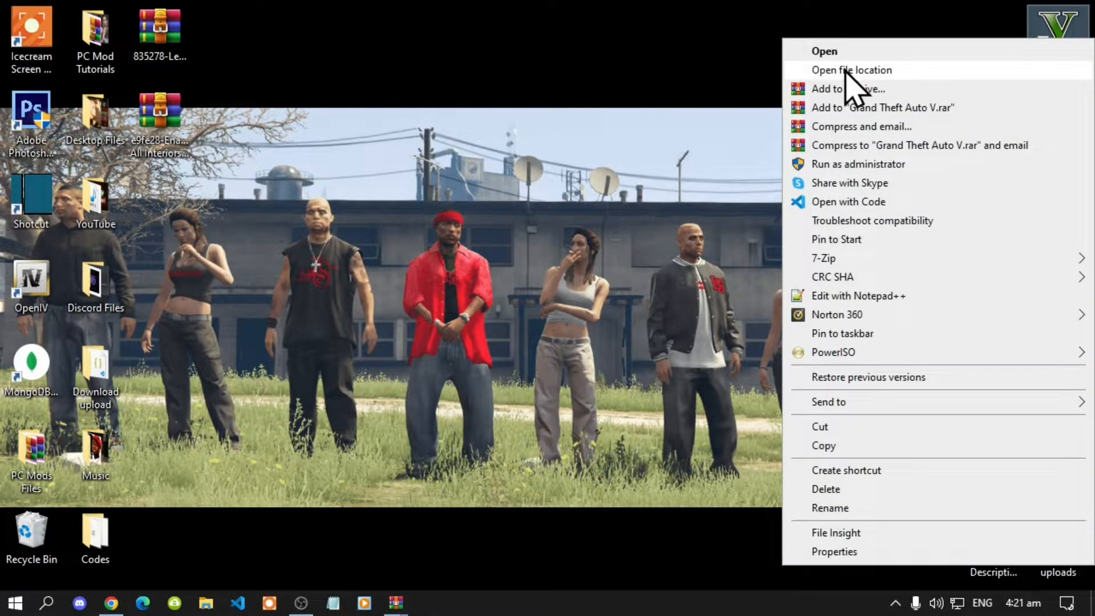
{"action": "left_click", "coordinate": [851, 69]}
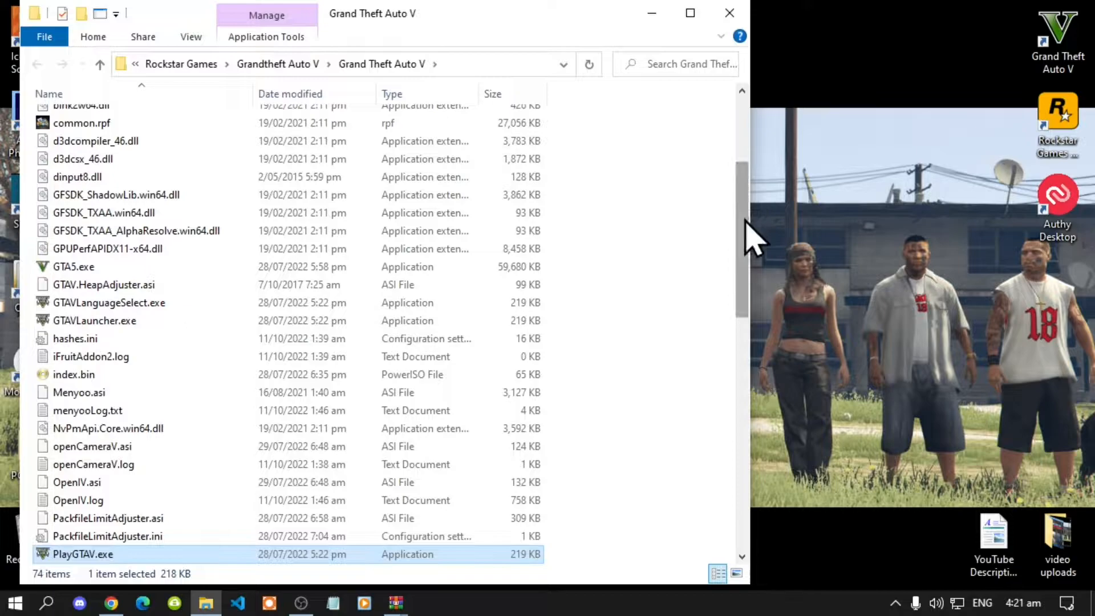
{"action": "scroll", "scroll_direction": "down", "scroll_amount": 3}
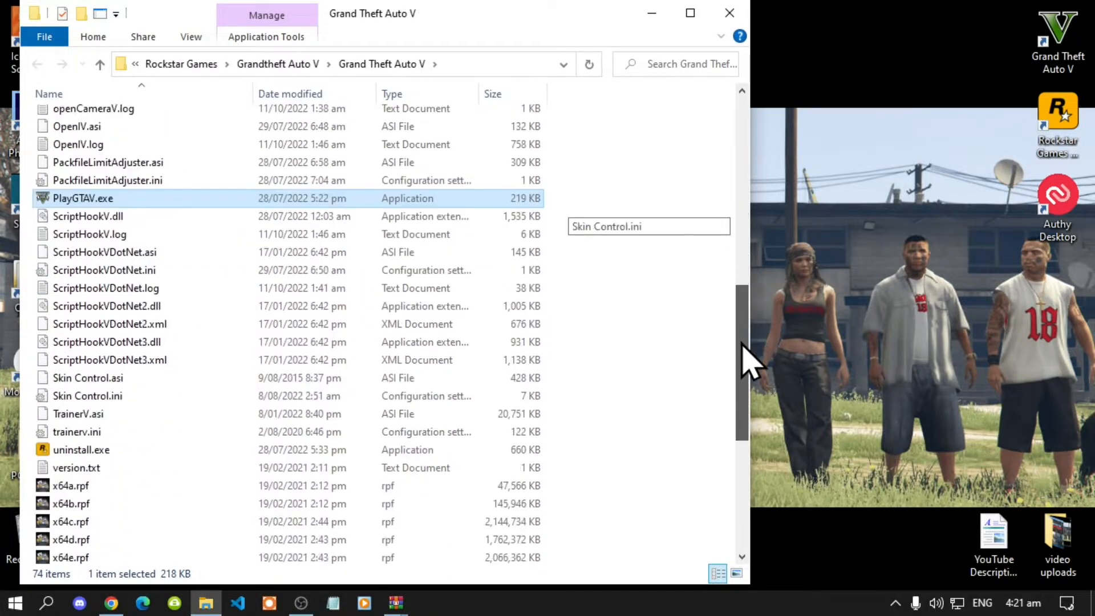
{"action": "scroll", "scroll_direction": "down", "scroll_amount": 3}
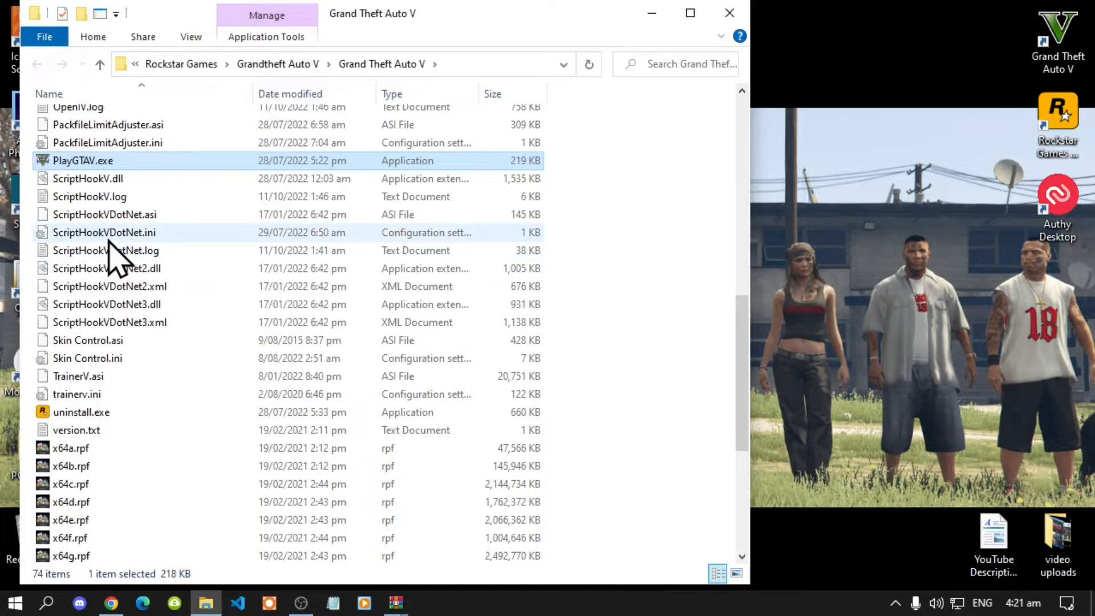
{"action": "left_click", "coordinate": [104, 232]}
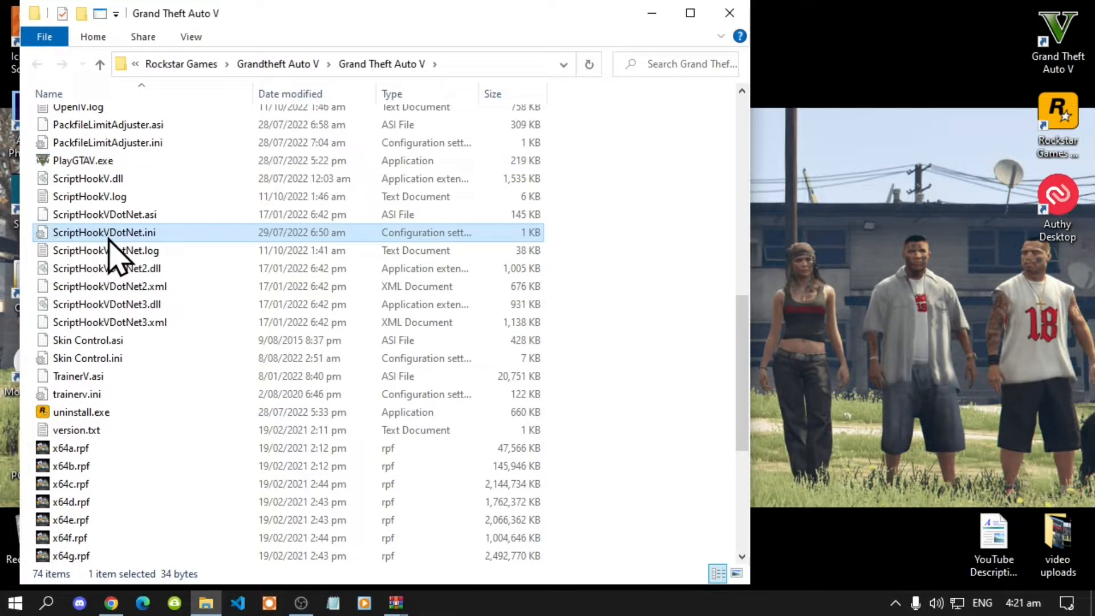
{"action": "double_click", "coordinate": [104, 233]}
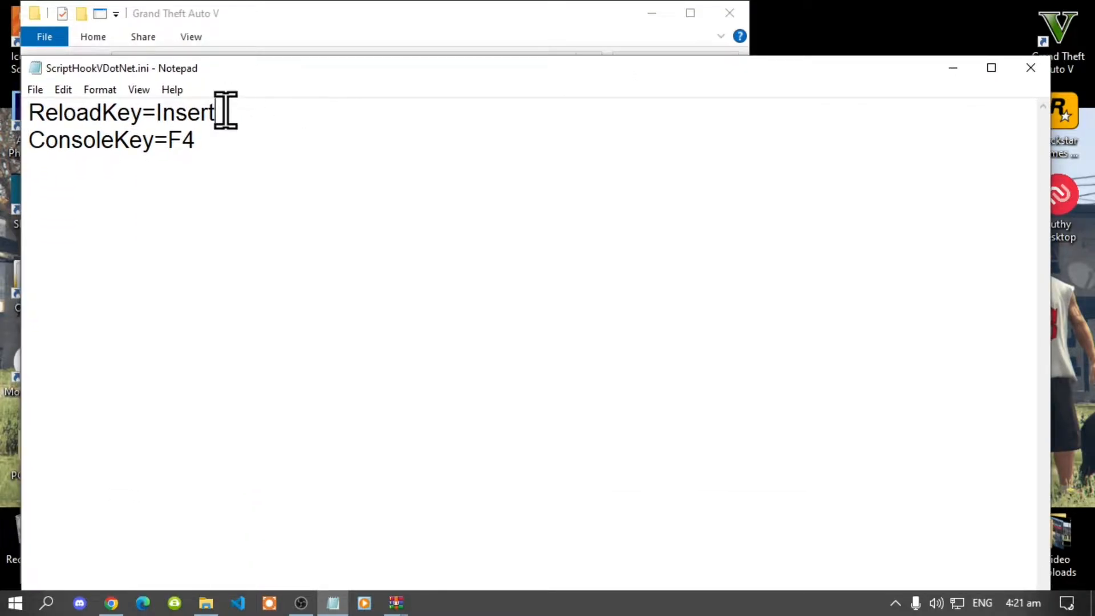
{"action": "triple_click", "coordinate": [122, 113]}
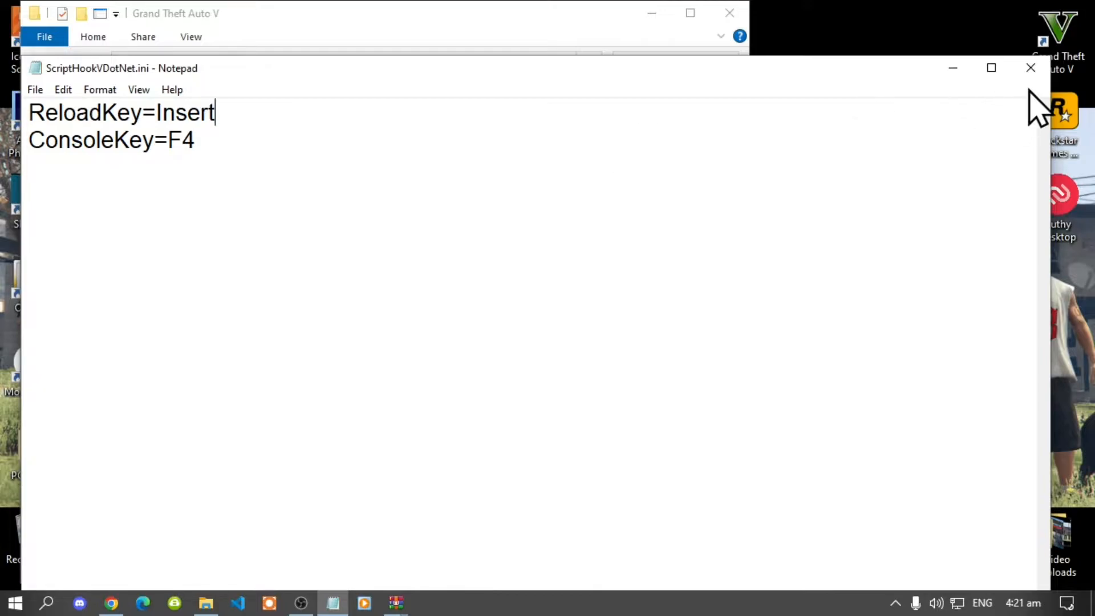
{"action": "left_click", "coordinate": [1029, 67]}
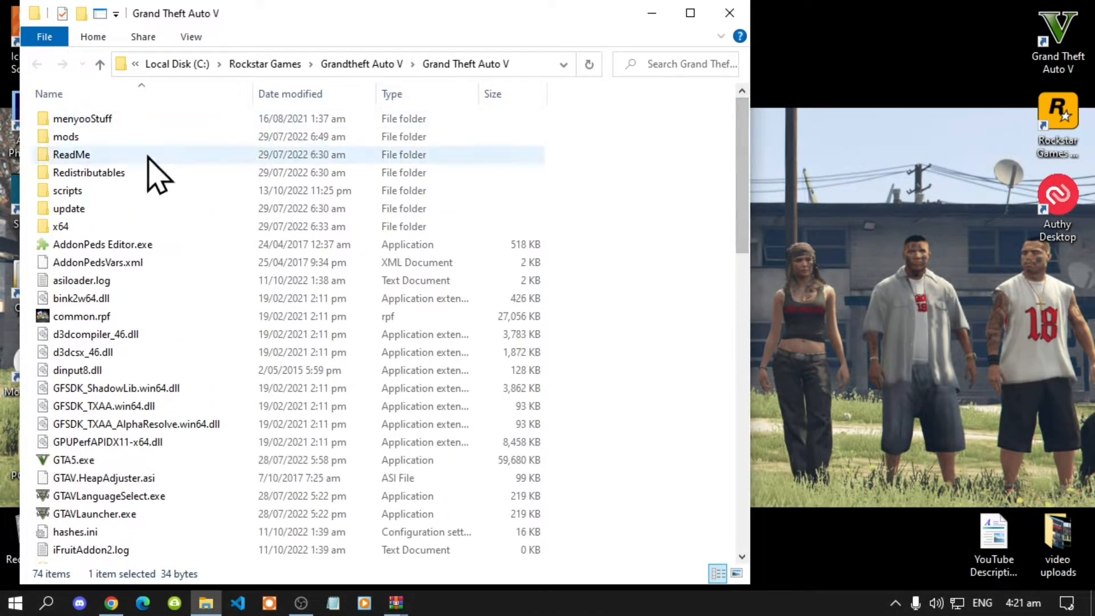
Open the scripts folder holding NativeUI.dll, NativeUI.xml and PedSelector.dll
{"action": "left_click", "coordinate": [67, 190]}
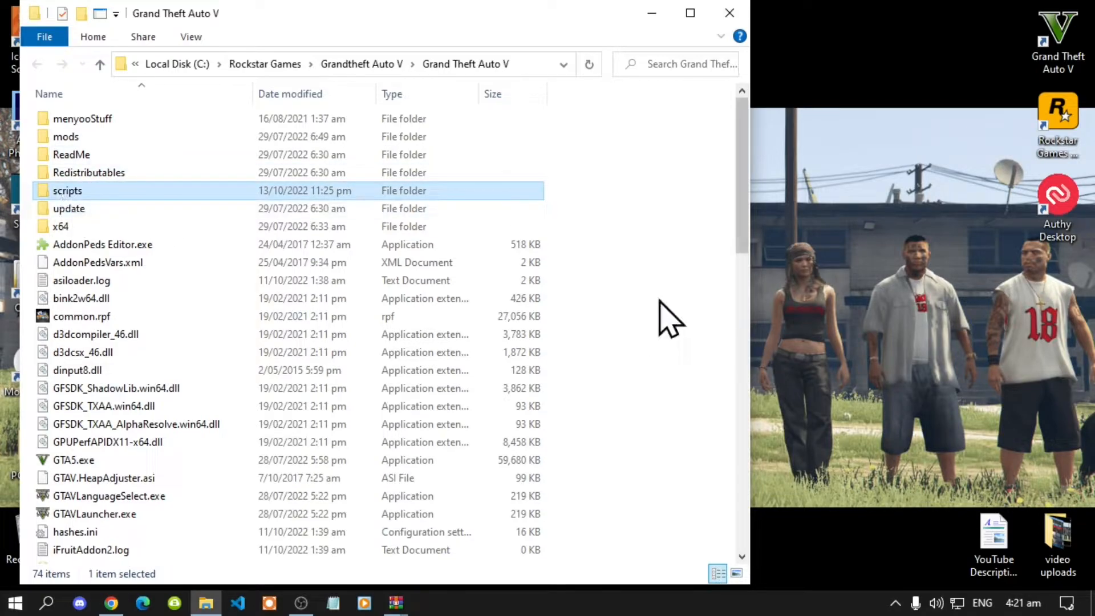
{"action": "mouse_move", "coordinate": [615, 273]}
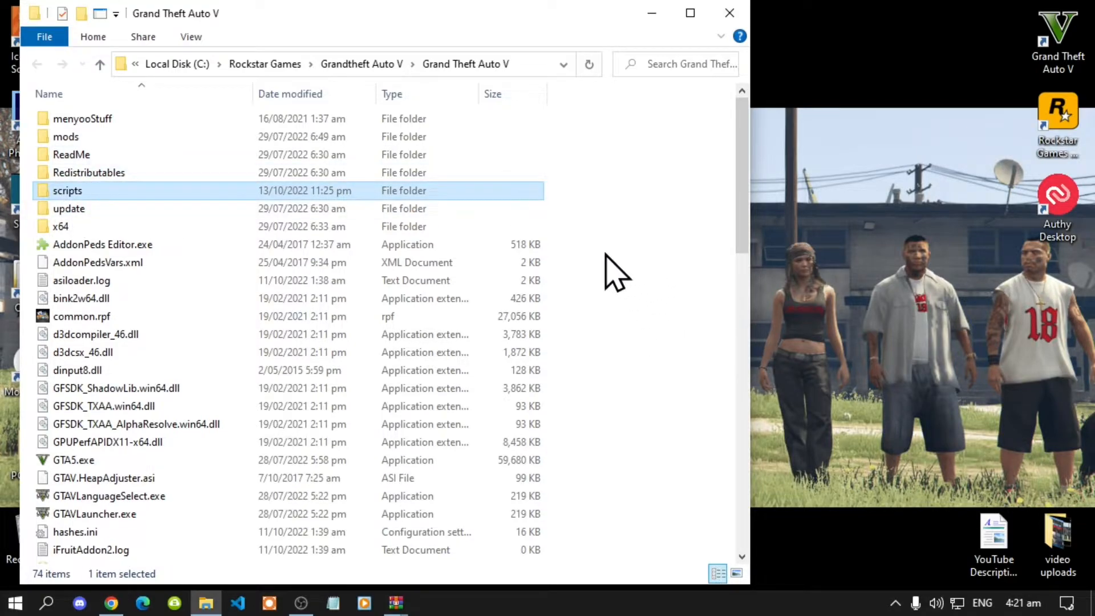
{"action": "right_click", "coordinate": [615, 273]}
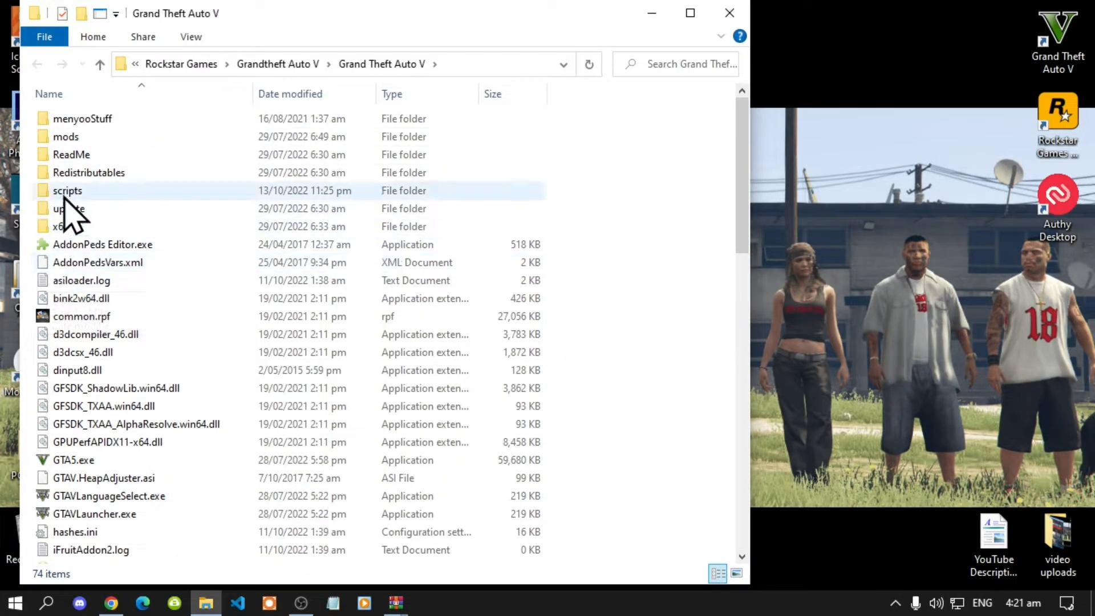
{"action": "left_click", "coordinate": [67, 190]}
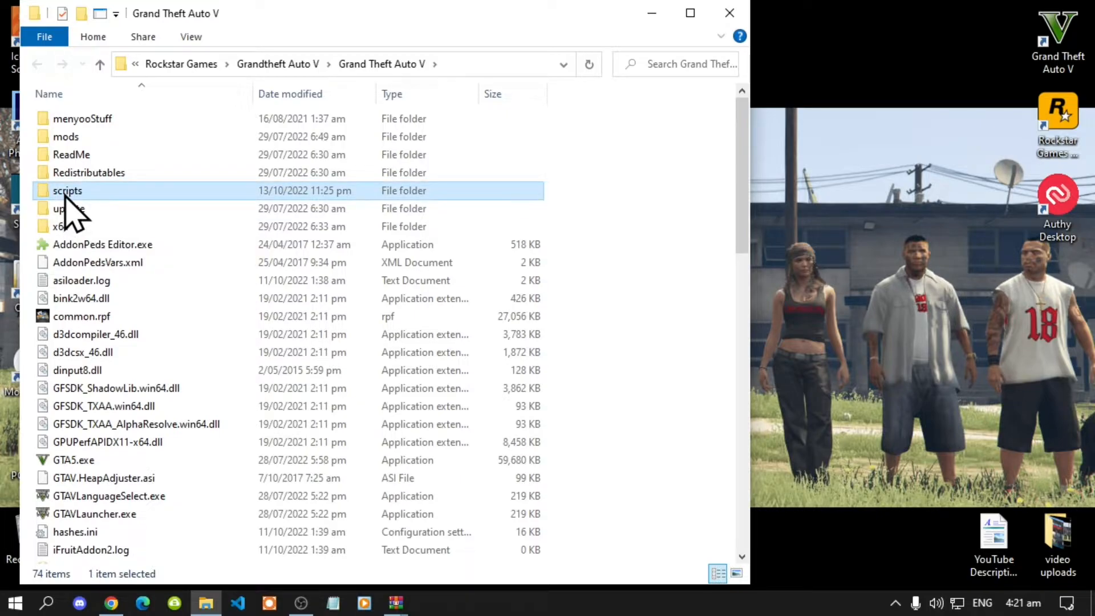
{"action": "mouse_move", "coordinate": [67, 203]}
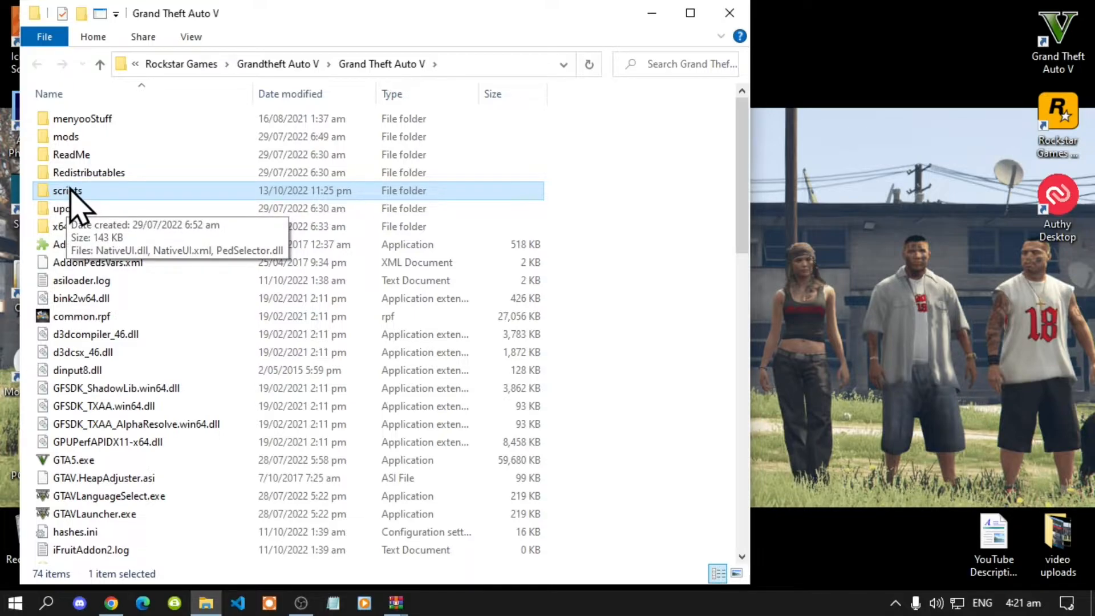
{"action": "double_click", "coordinate": [67, 191]}
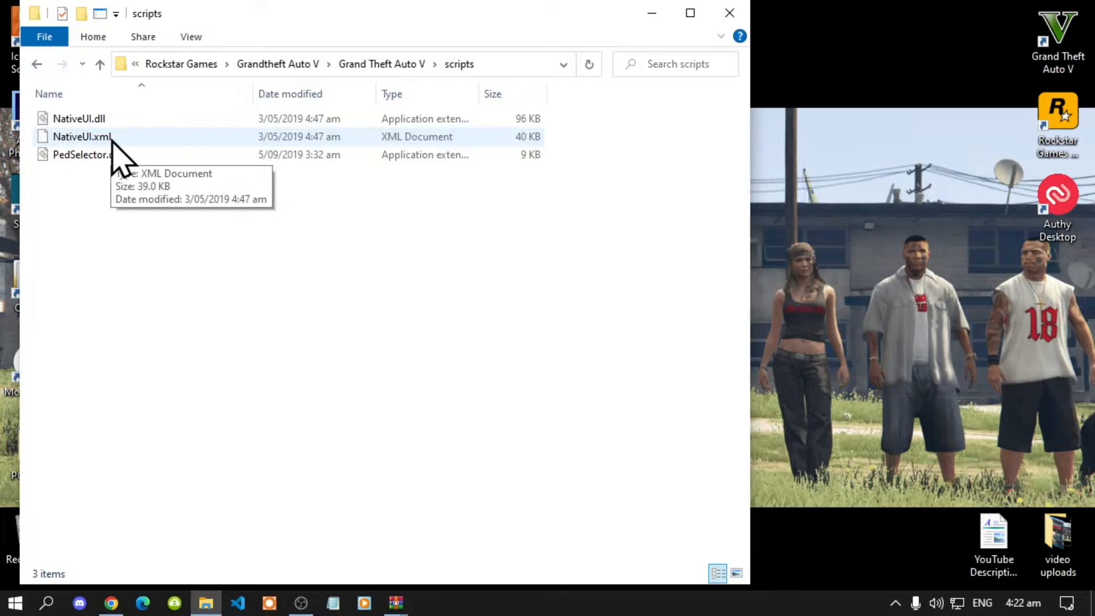
{"action": "mouse_move", "coordinate": [119, 253]}
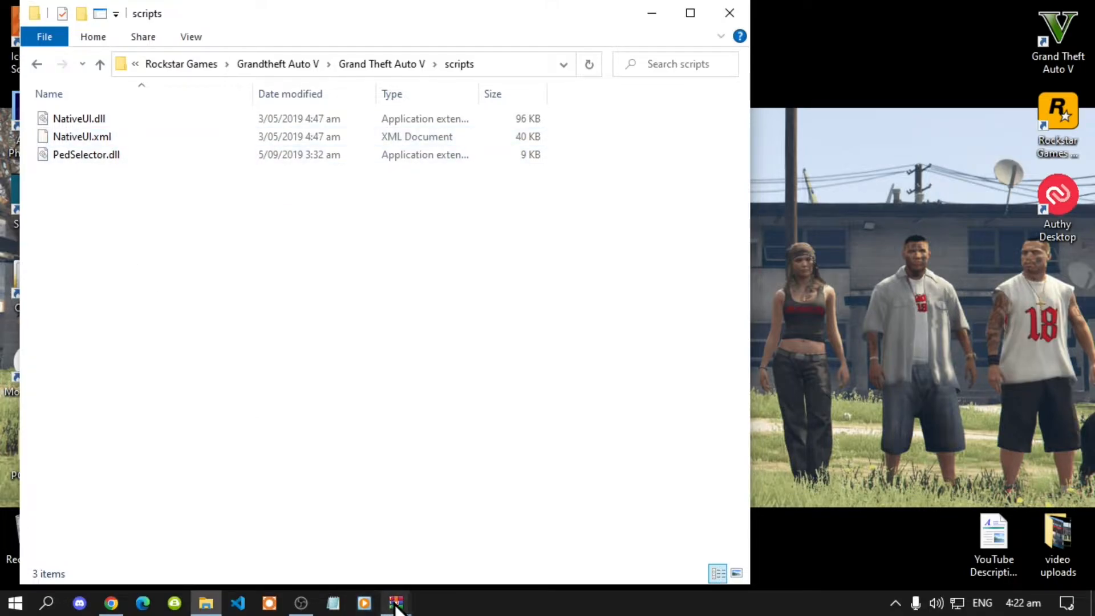
Copy LemonUI's SHVDN2 and SHVDN3 files into the scripts folder and close the archive
{"action": "left_click", "coordinate": [395, 602]}
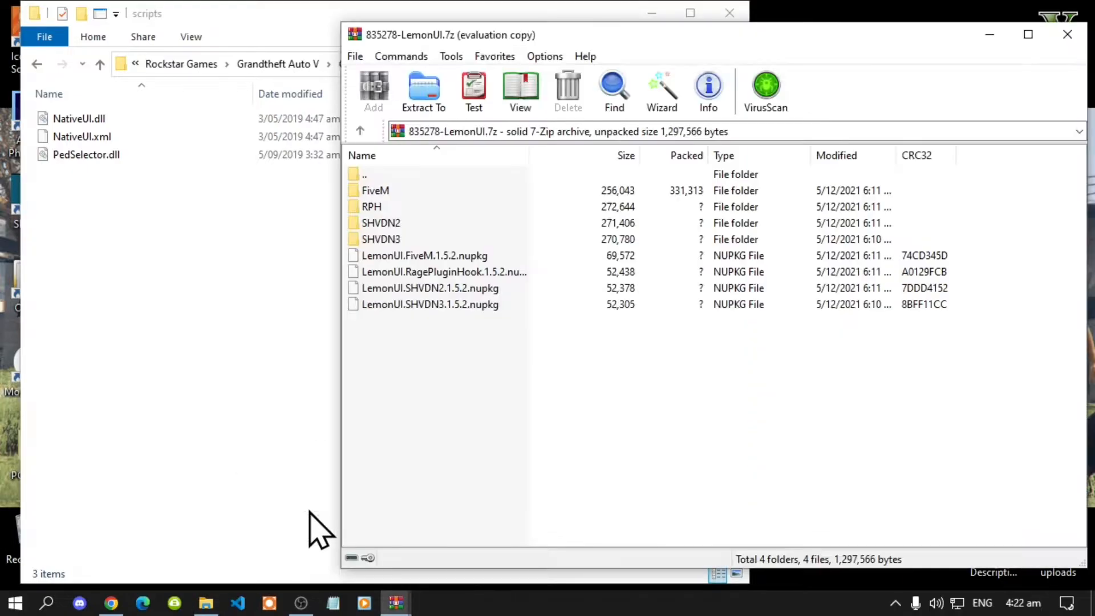
{"action": "mouse_move", "coordinate": [388, 241]}
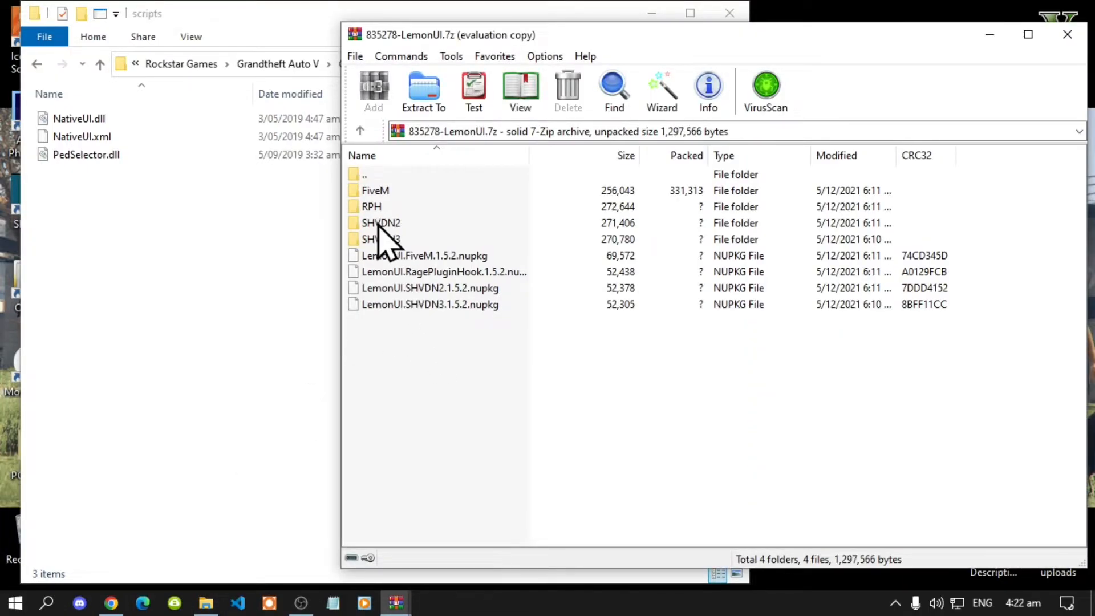
{"action": "double_click", "coordinate": [381, 223]}
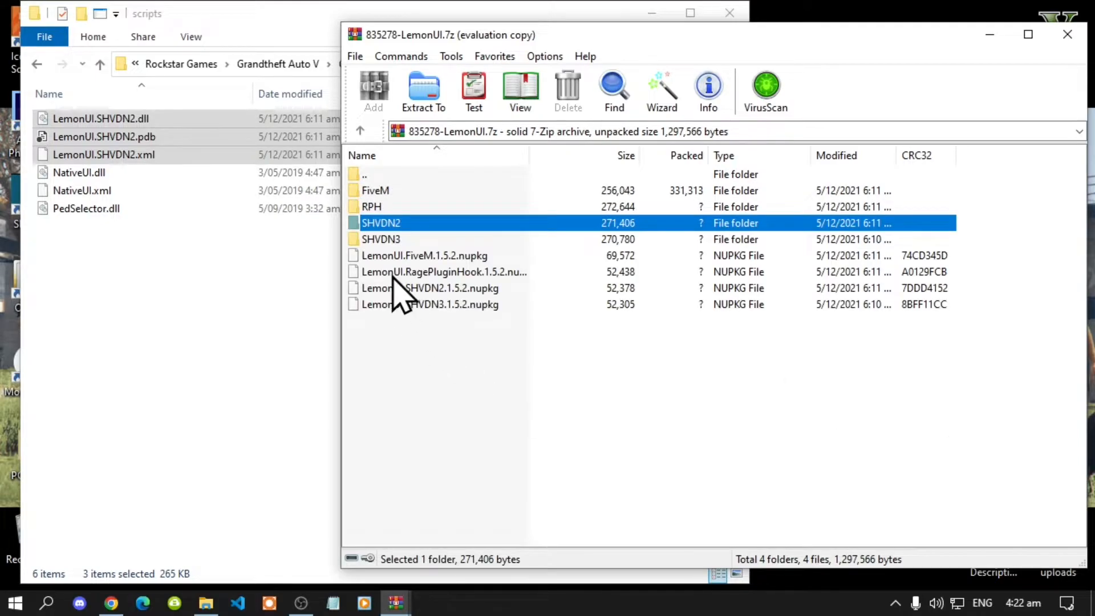
{"action": "left_click", "coordinate": [381, 239]}
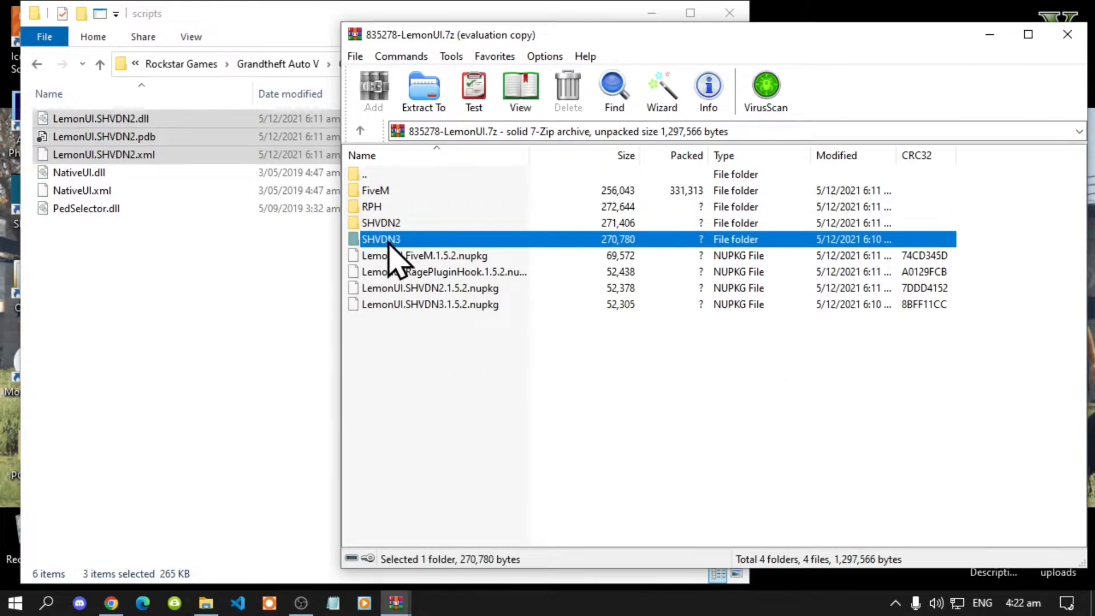
{"action": "mouse_move", "coordinate": [391, 262]}
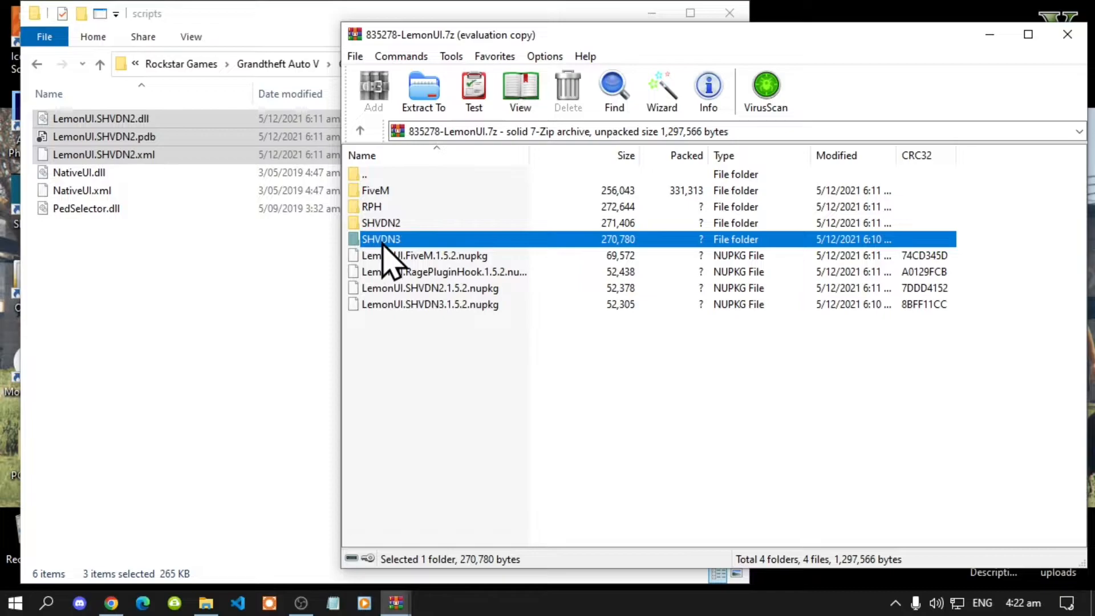
{"action": "double_click", "coordinate": [381, 238]}
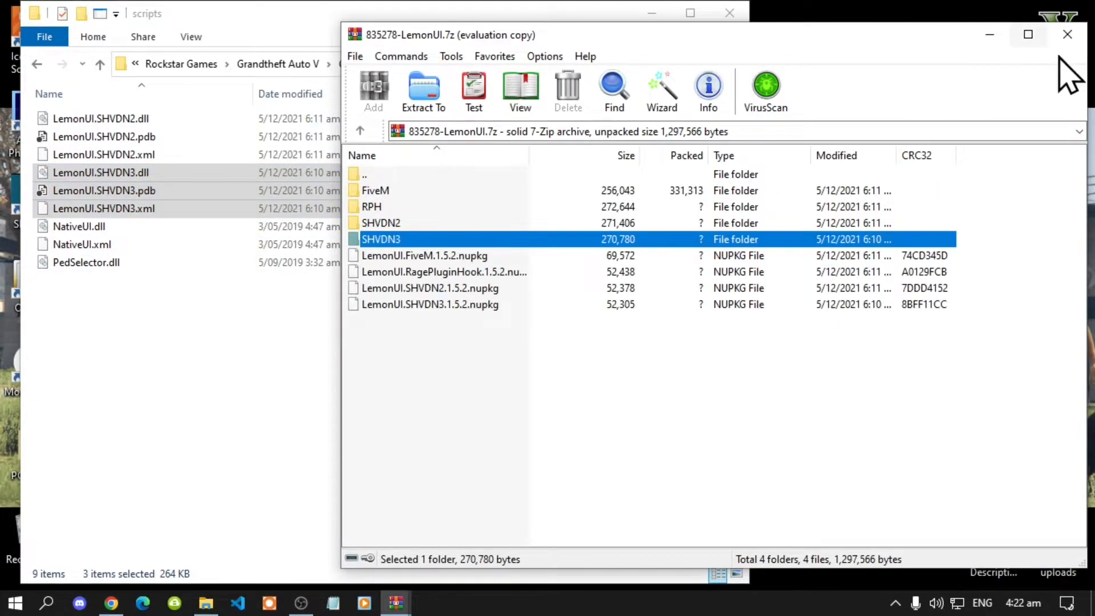
{"action": "left_click", "coordinate": [1068, 34]}
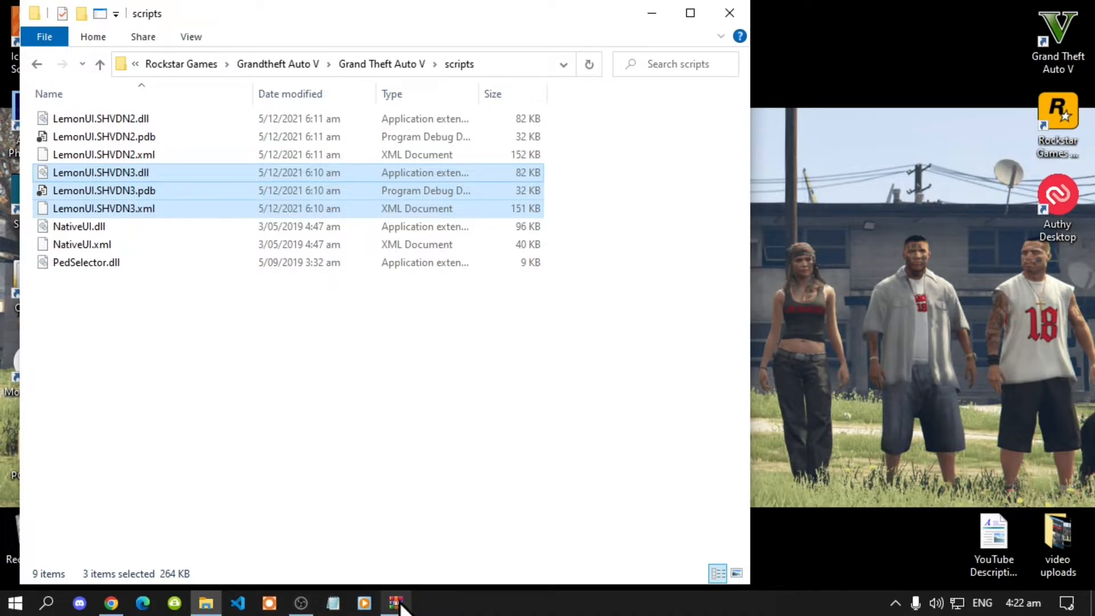
Copy all Enable All Interiors script files, including iFruitAddon2, into the scripts folder and close the archive
{"action": "left_click", "coordinate": [394, 602]}
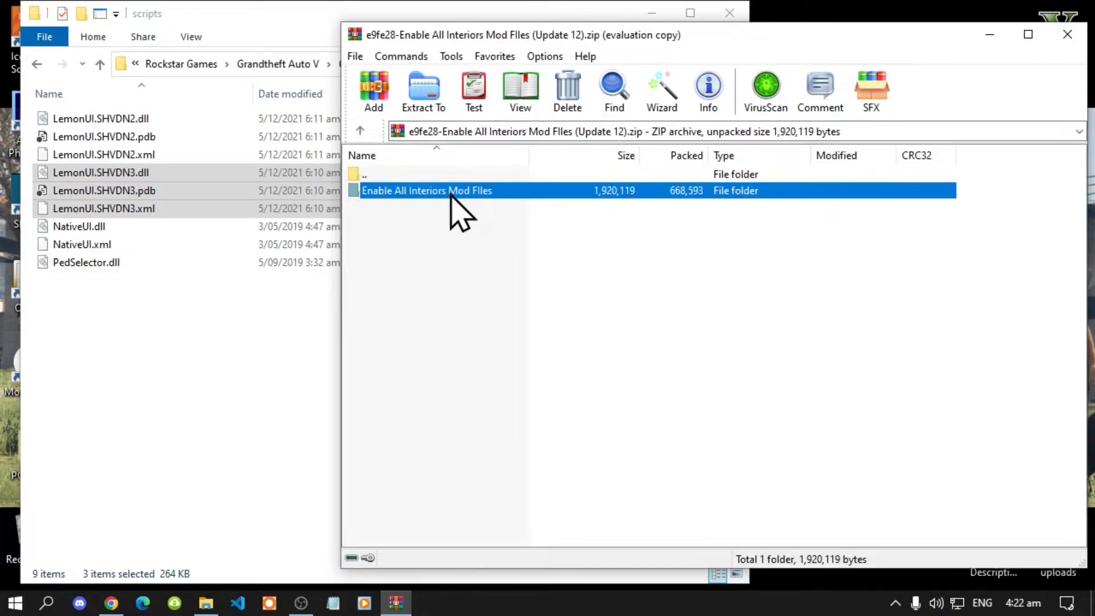
{"action": "double_click", "coordinate": [426, 191]}
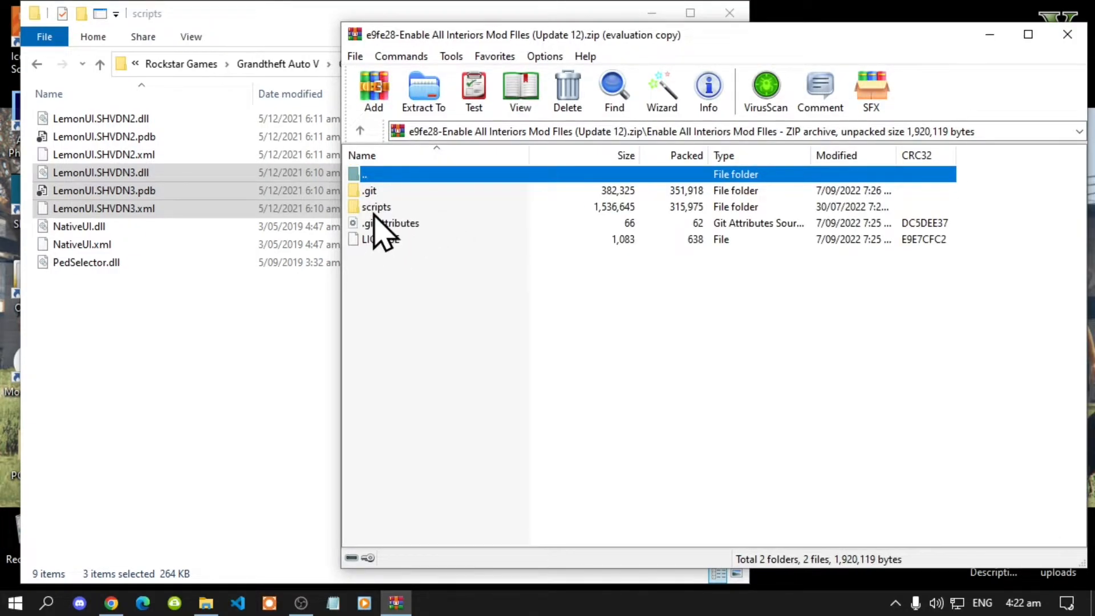
{"action": "double_click", "coordinate": [376, 206]}
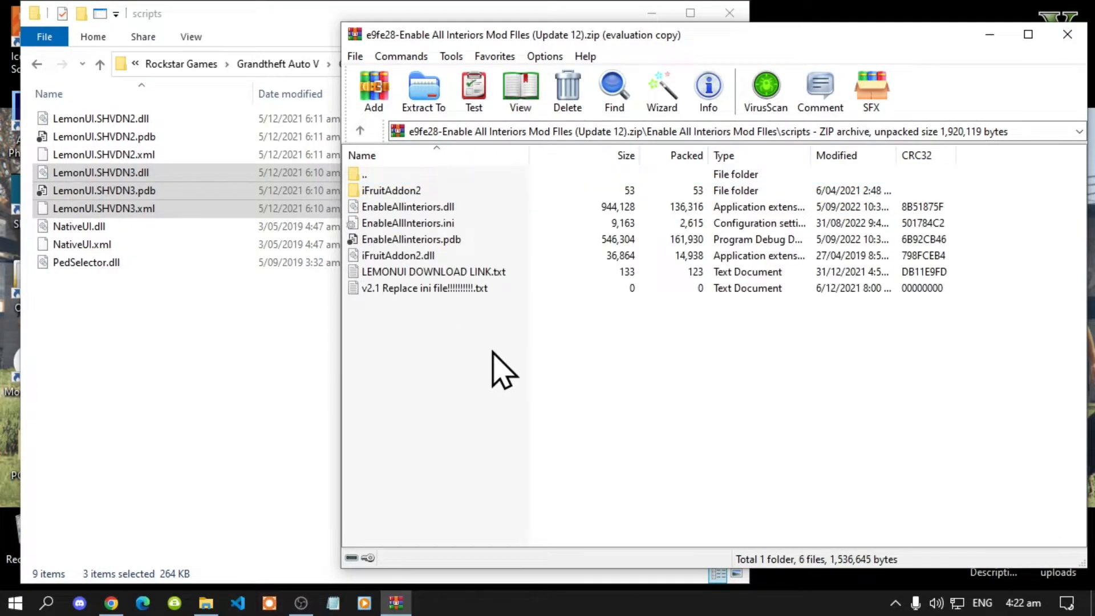
{"action": "key", "text": "ctrl+a"}
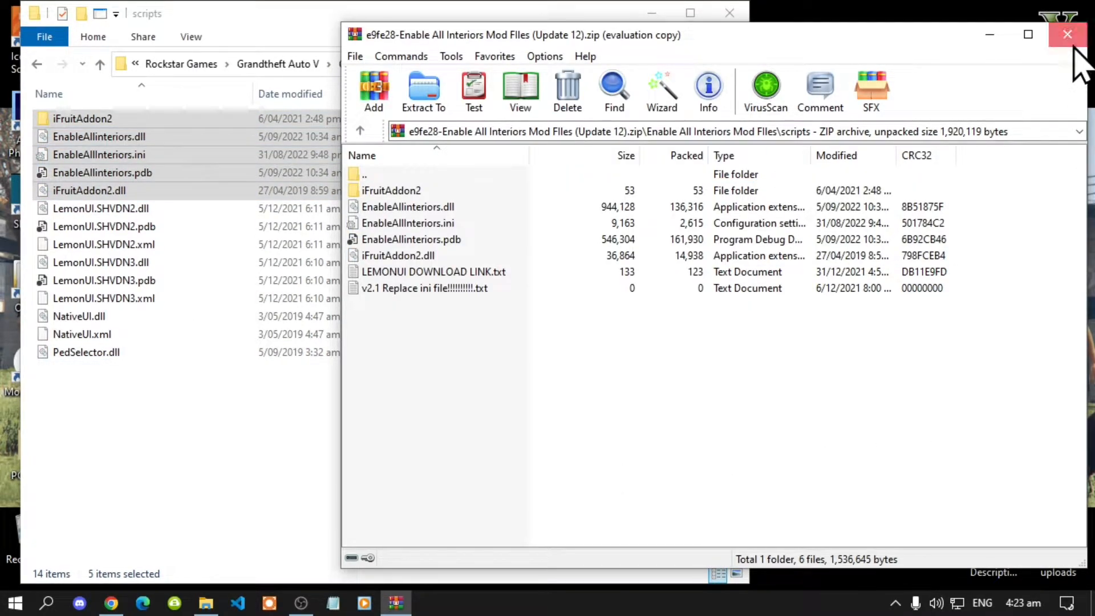
{"action": "left_click", "coordinate": [1068, 34]}
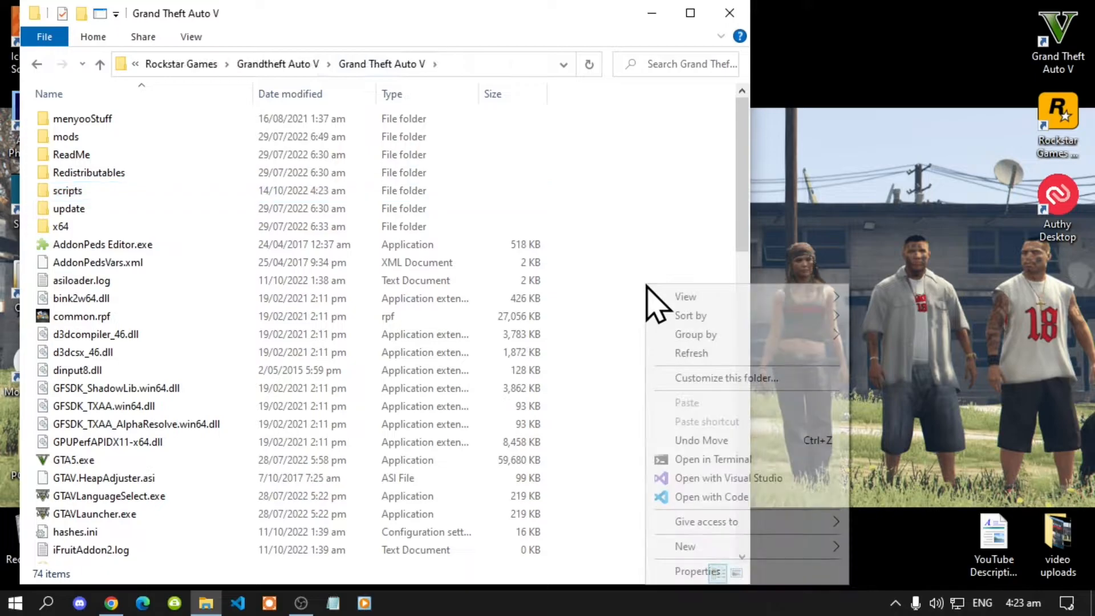
Dismiss the folder's context menu before closing the game folder window
{"action": "left_click", "coordinate": [789, 49]}
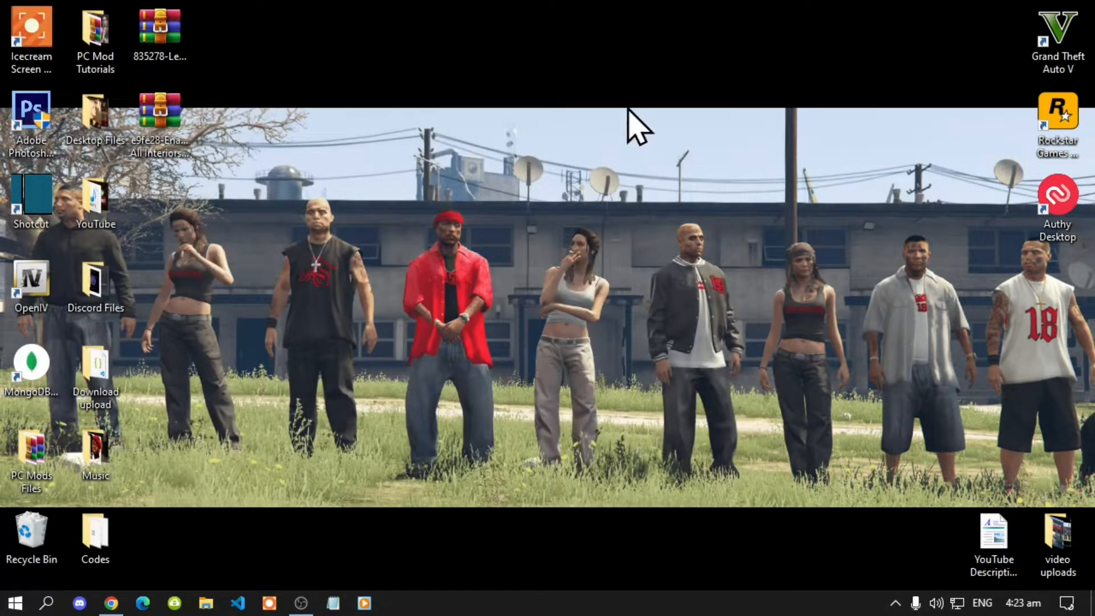
{"action": "mouse_move", "coordinate": [677, 132]}
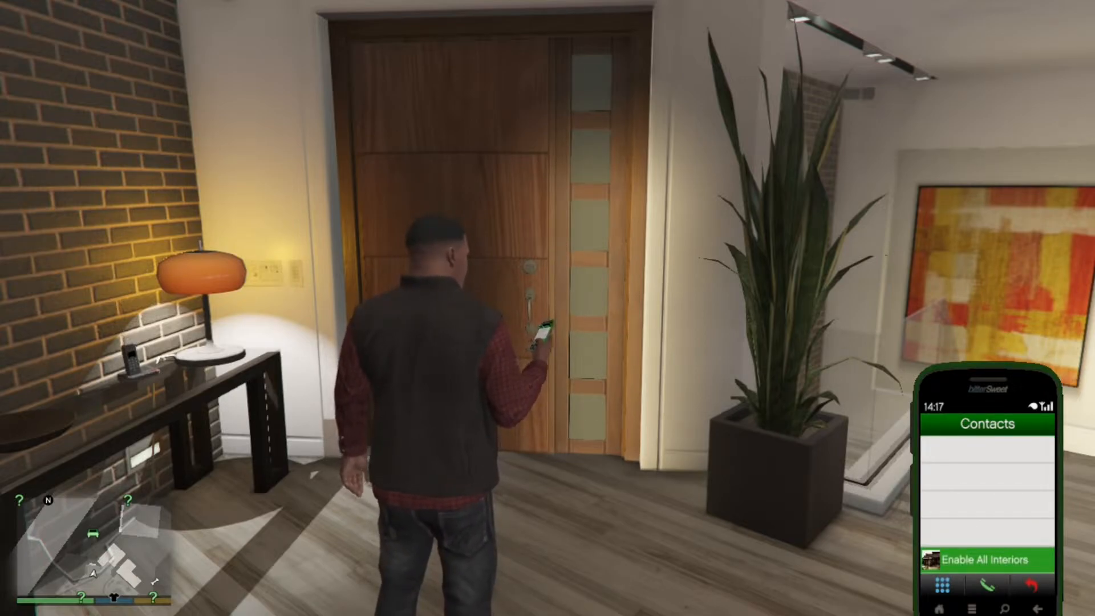
In the mod's Misc Options, set Load MP Maps on Mod Refresh to True
{"action": "left_click", "coordinate": [988, 559]}
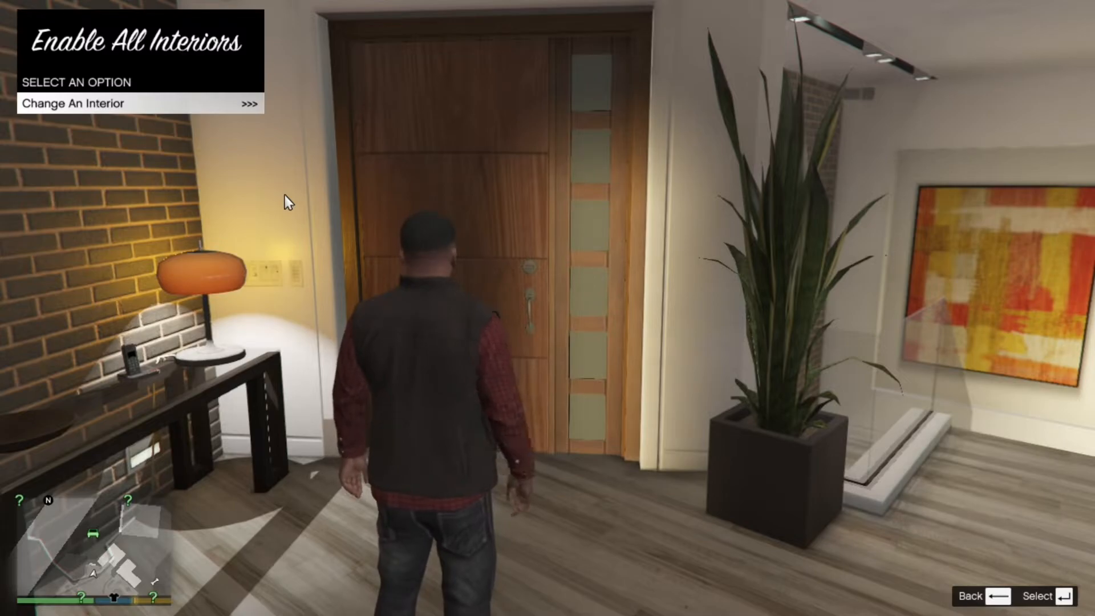
{"action": "left_click", "coordinate": [105, 102]}
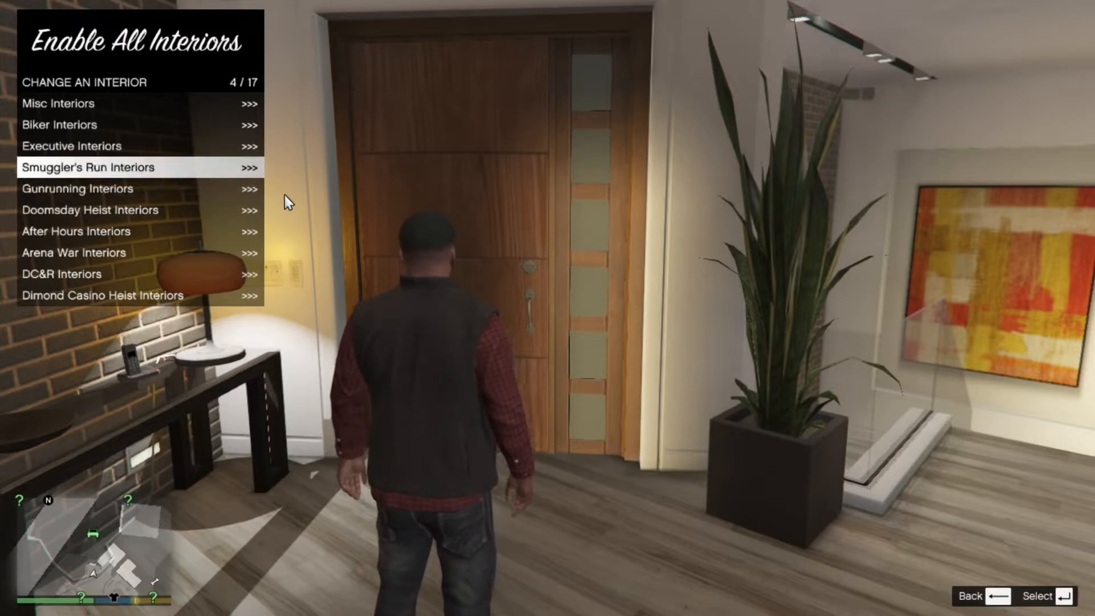
{"action": "key", "text": "down"}
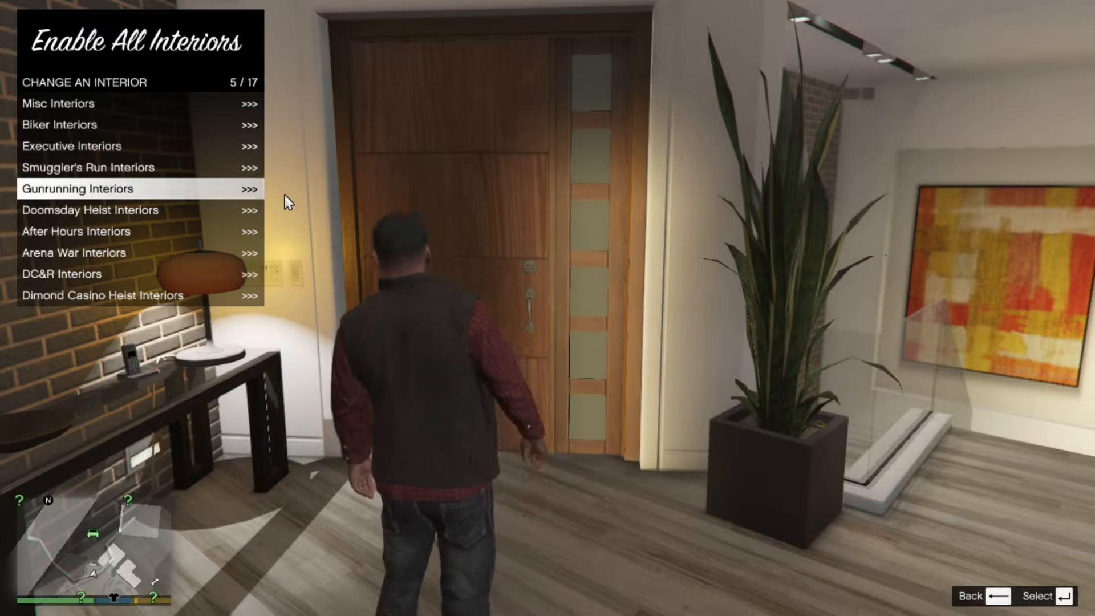
{"action": "key", "text": "down"}
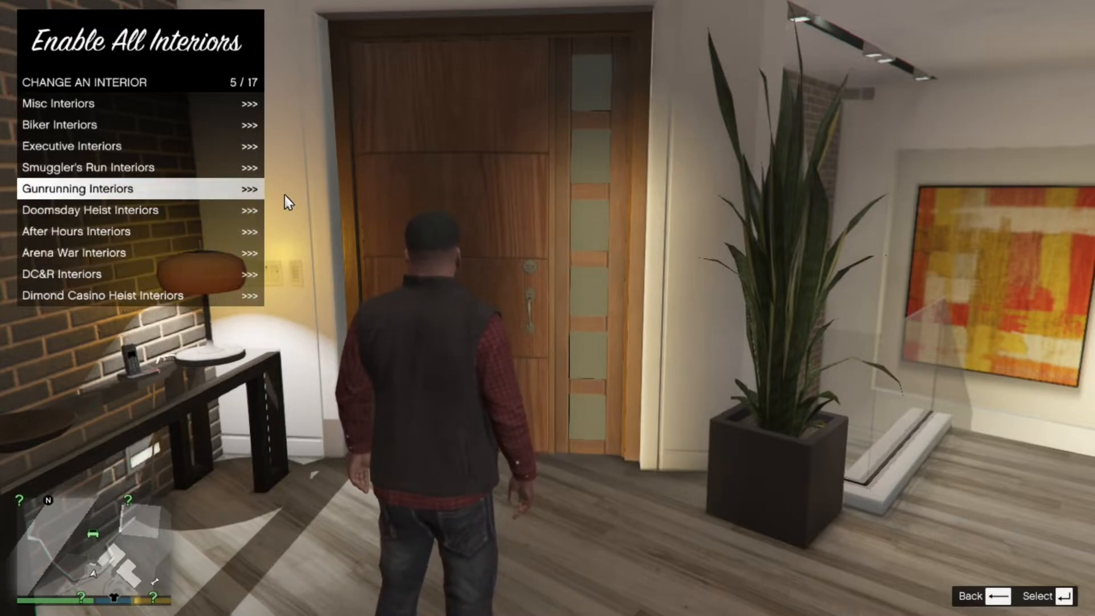
{"action": "scroll", "scroll_direction": "down", "scroll_amount": 3}
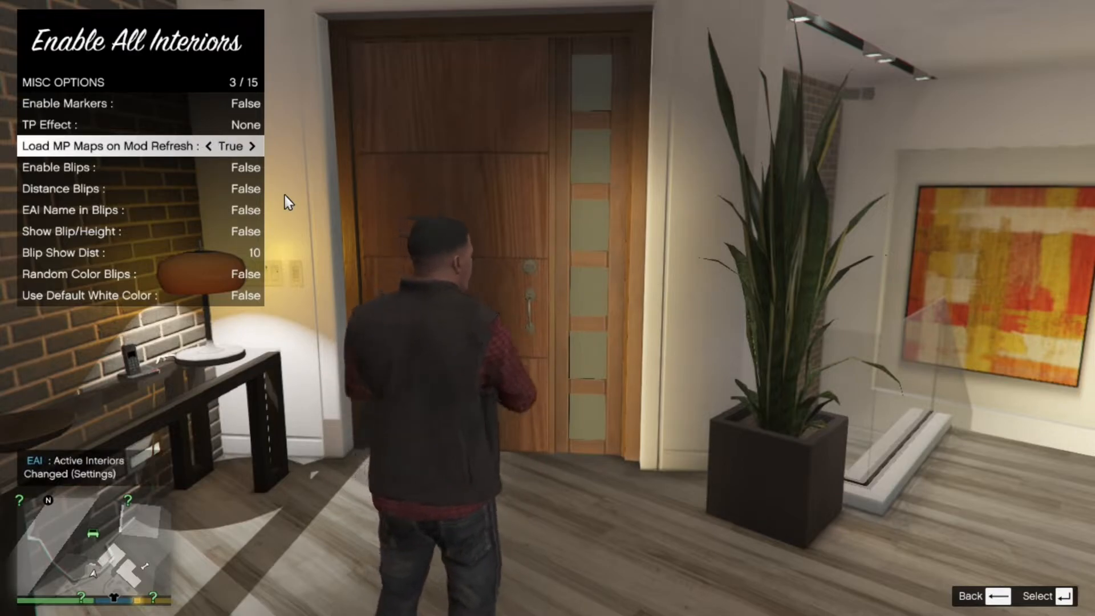
{"action": "key", "text": "down"}
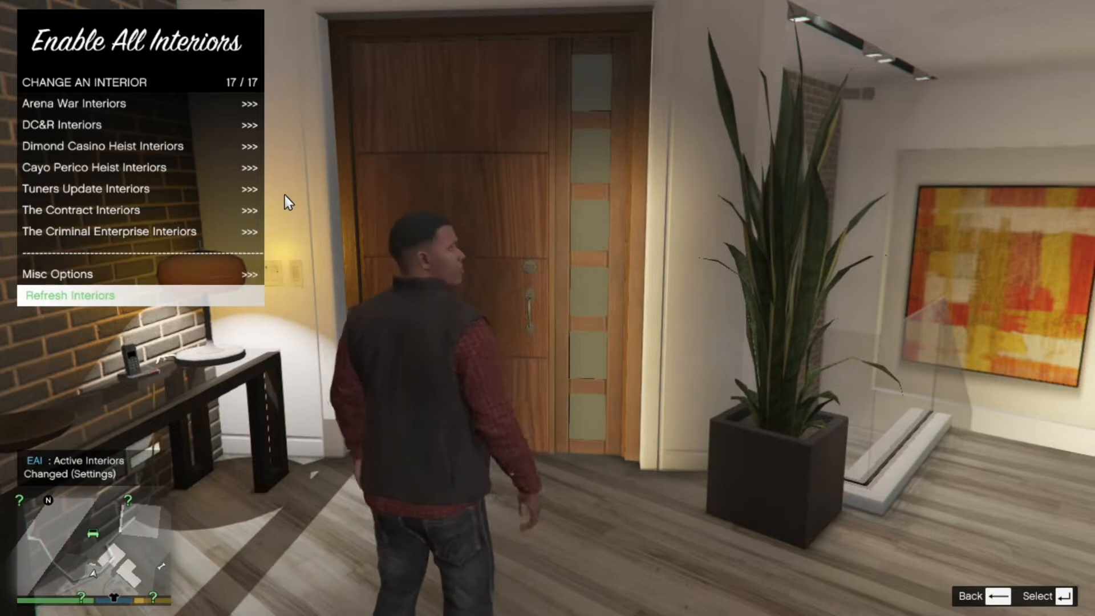
Select Refresh Interiors in the Enable All Interiors menu
{"action": "left_click", "coordinate": [70, 295]}
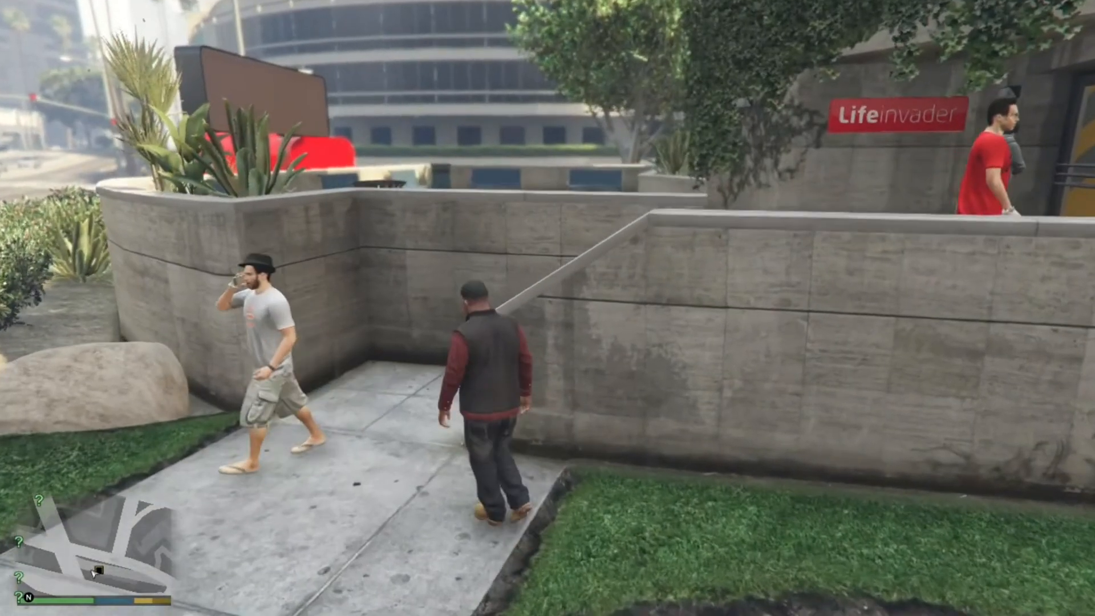
Walk up the entrance steps into the Lifeinvader office and down its yellow-walled hallway
{"action": "key", "text": "w"}
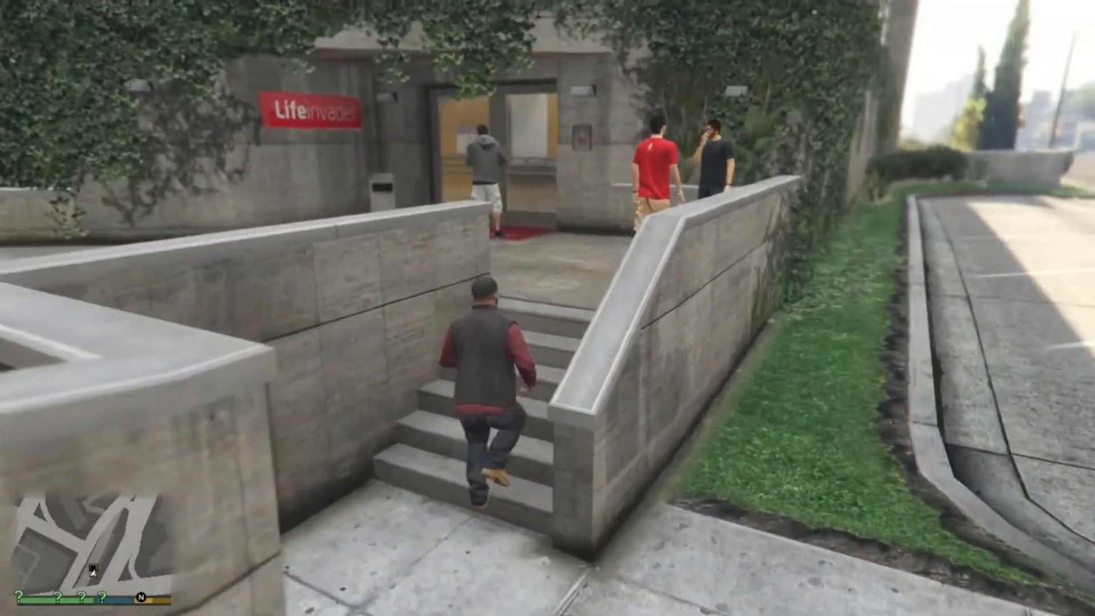
{"action": "key", "text": "w"}
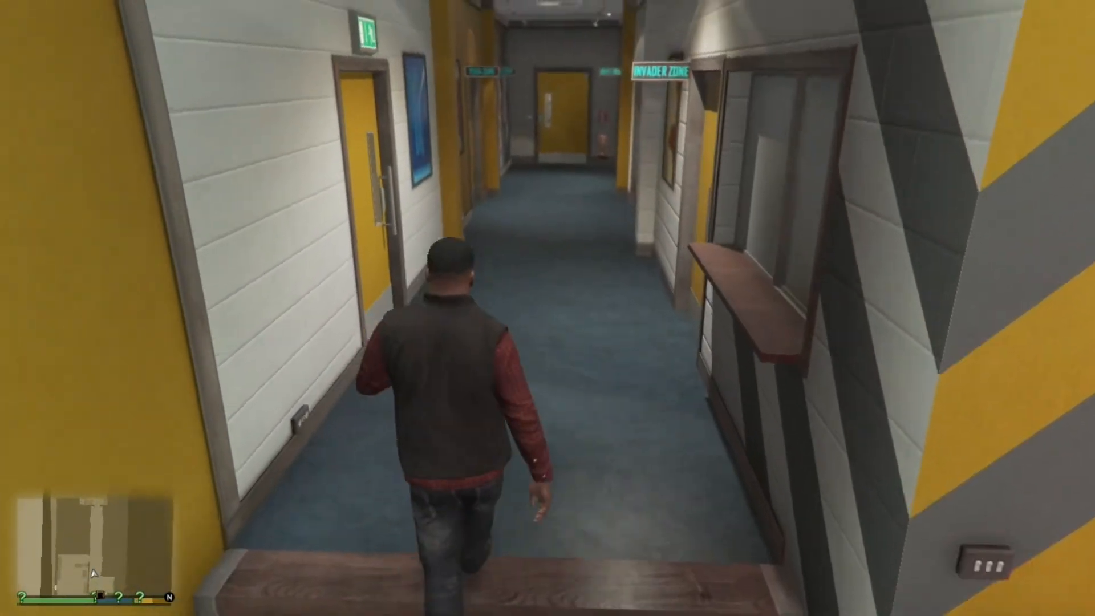
{"action": "key", "text": "w"}
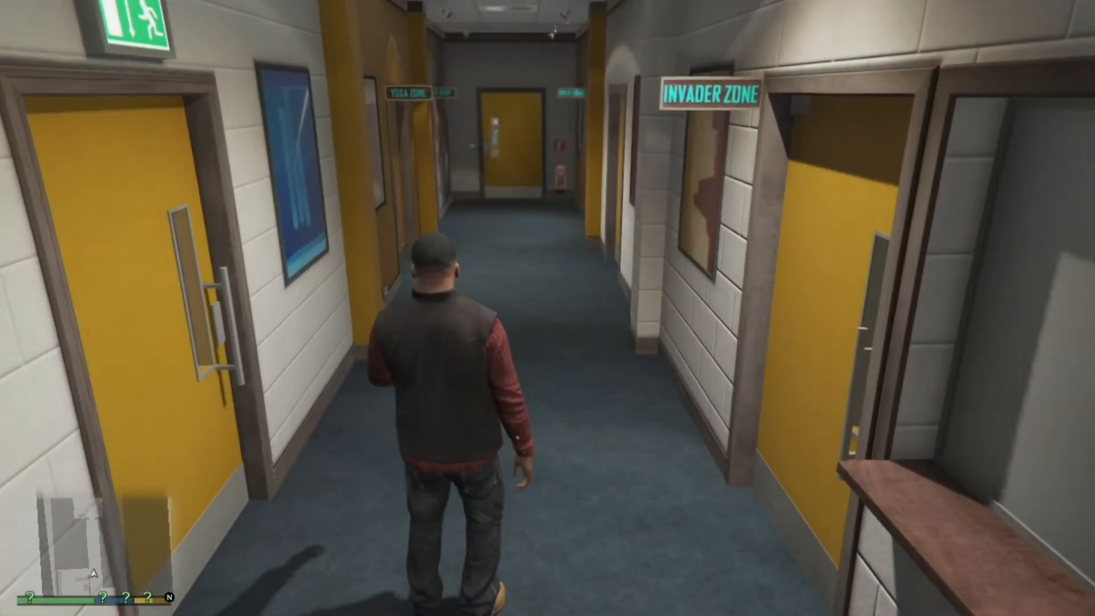